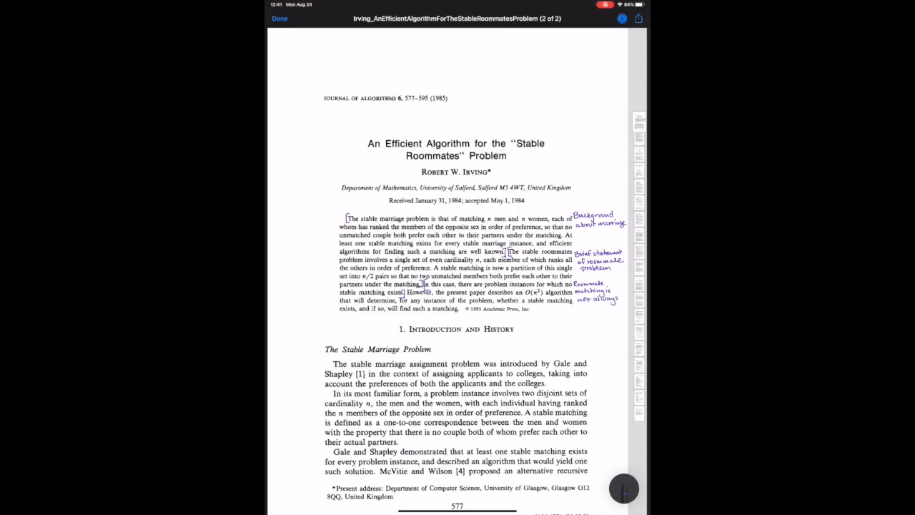
- Handwrite the 'well-behave!' note and a two-line note on the author's contribution
{"action": "type", "text": "well-behave!"}
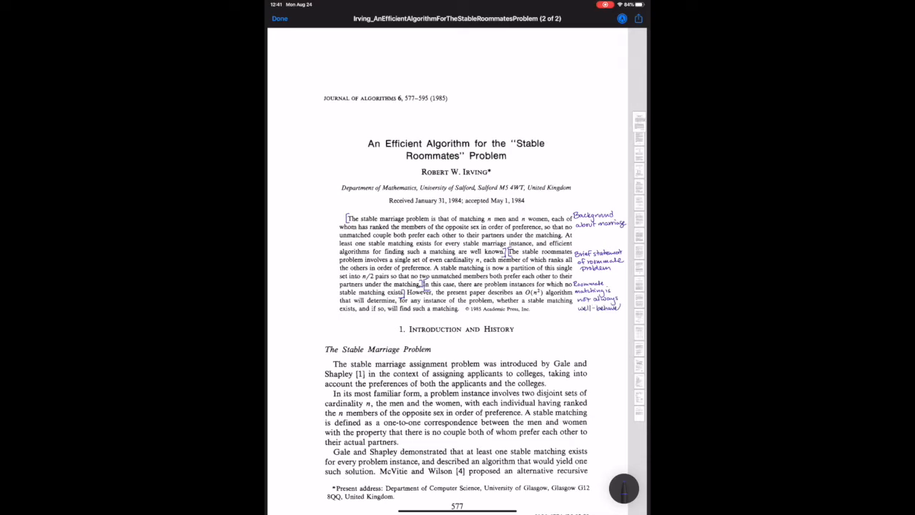
{"action": "type", "text": "Author's com"}
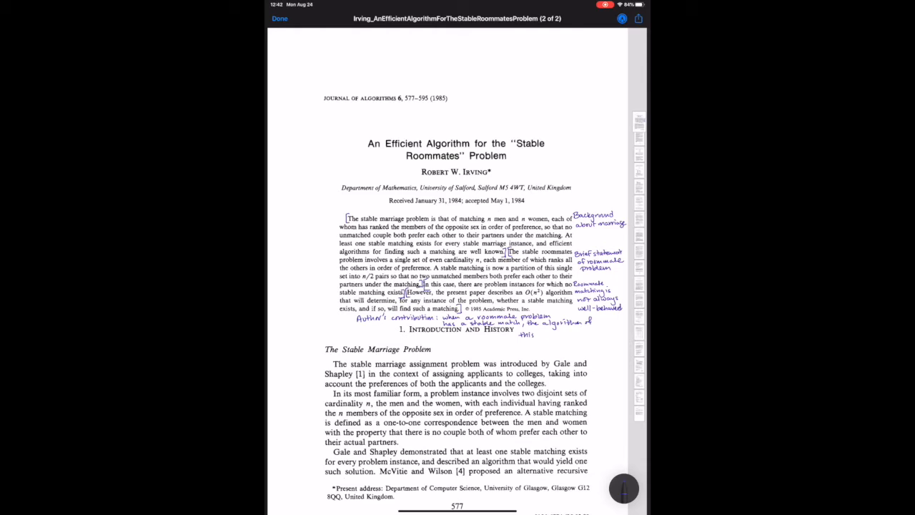
{"action": "left_click_drag", "start_coordinate": [523, 333], "coordinate": [583, 346]}
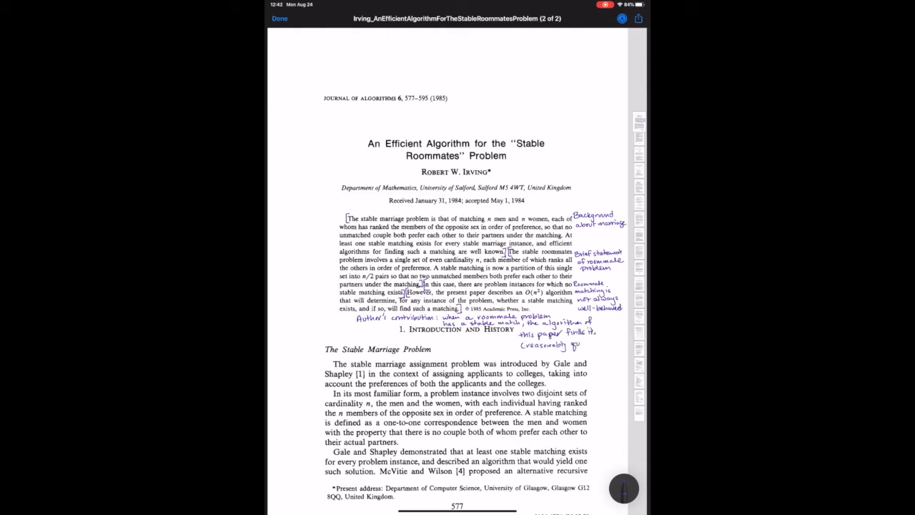
{"action": "type", "text": "quickly)"}
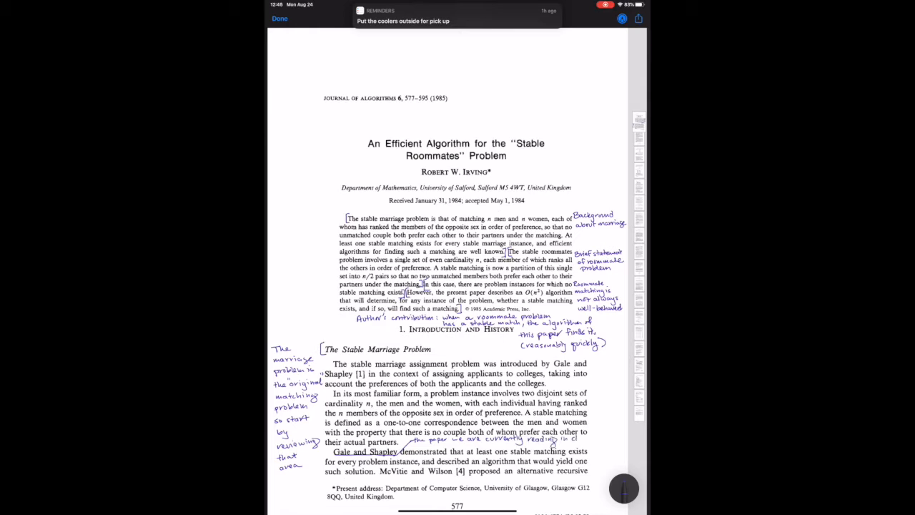
- Scroll down to page 578 and bracket its opening paragraph
{"action": "scroll", "scroll_direction": "down", "scroll_amount": 3}
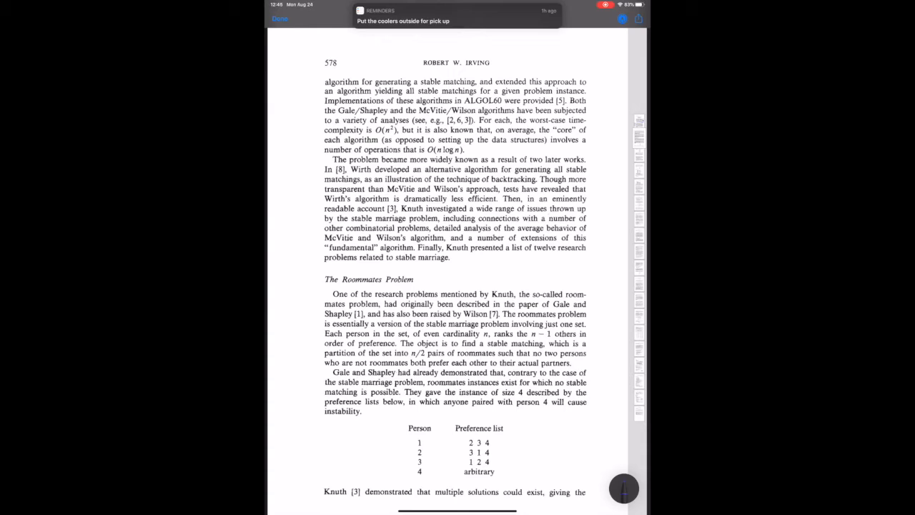
{"action": "scroll", "scroll_direction": "down", "scroll_amount": 3}
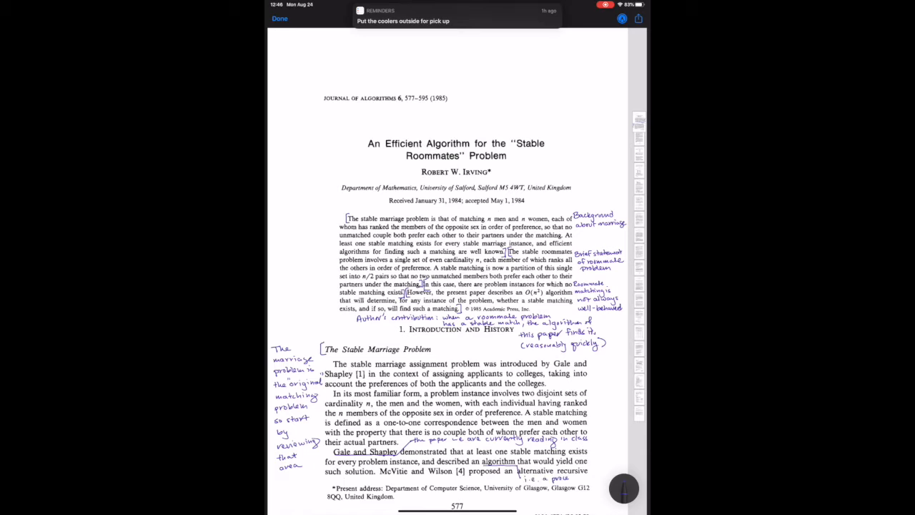
{"action": "scroll", "scroll_direction": "down", "scroll_amount": 3}
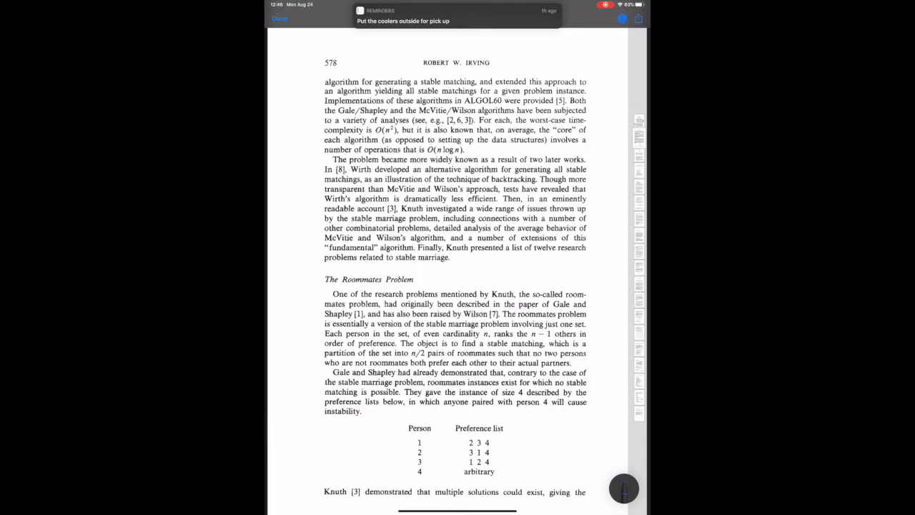
{"action": "left_click_drag", "start_coordinate": [590, 82], "coordinate": [590, 147]}
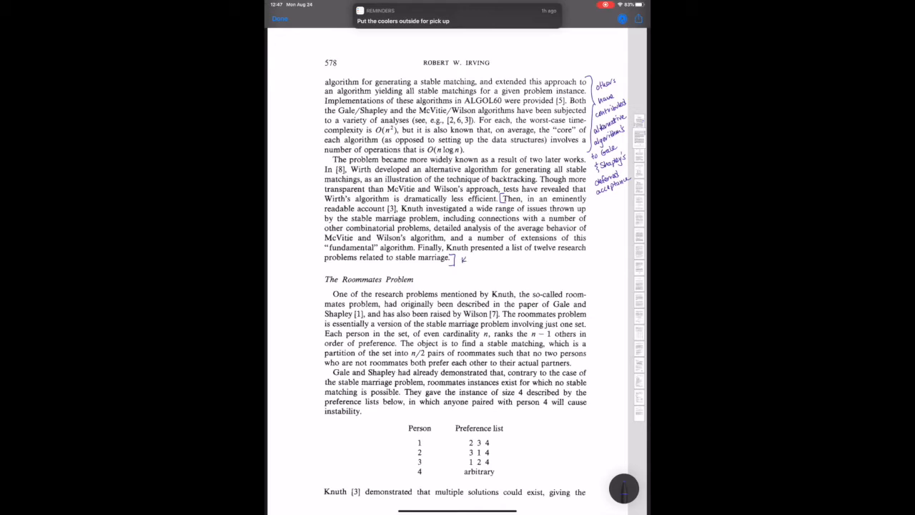
- Write 'Knuth wrapped it up nicely, he wrote in French, English translation available' beneath the bracket
{"action": "left_click_drag", "start_coordinate": [464, 258], "coordinate": [480, 259]}
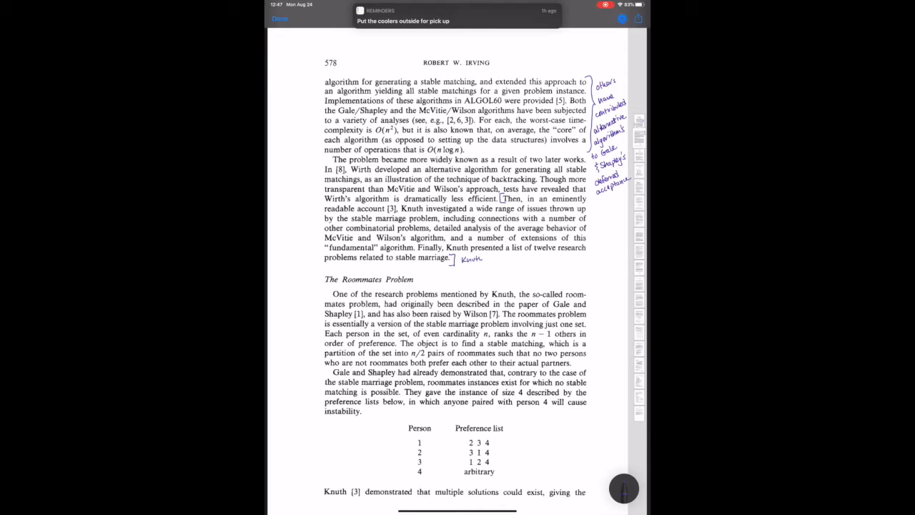
{"action": "type", "text": "wrapped it up nicely for us."}
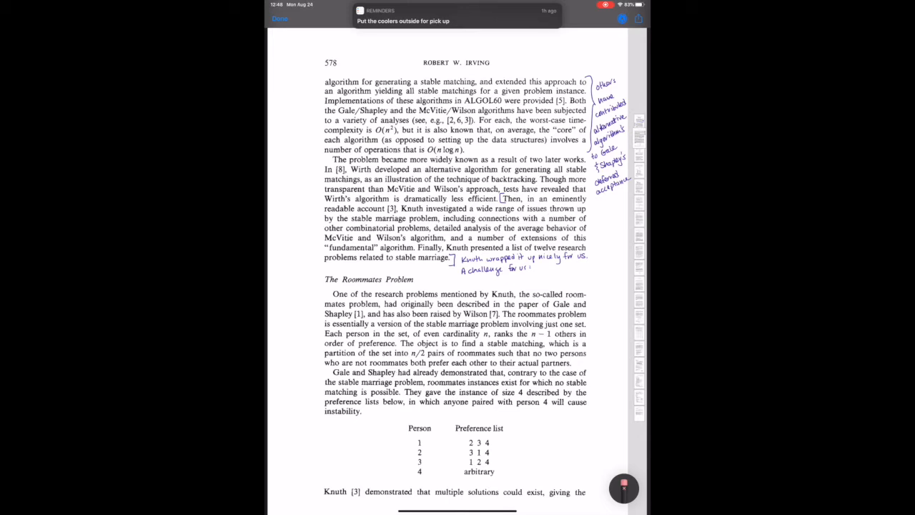
{"action": "type", "text": "he"}
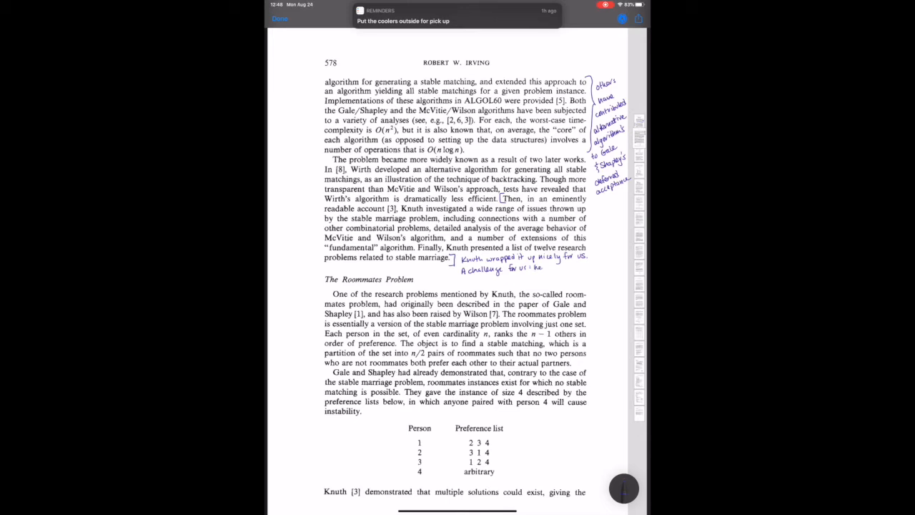
{"action": "type", "text": "wrote in French;"}
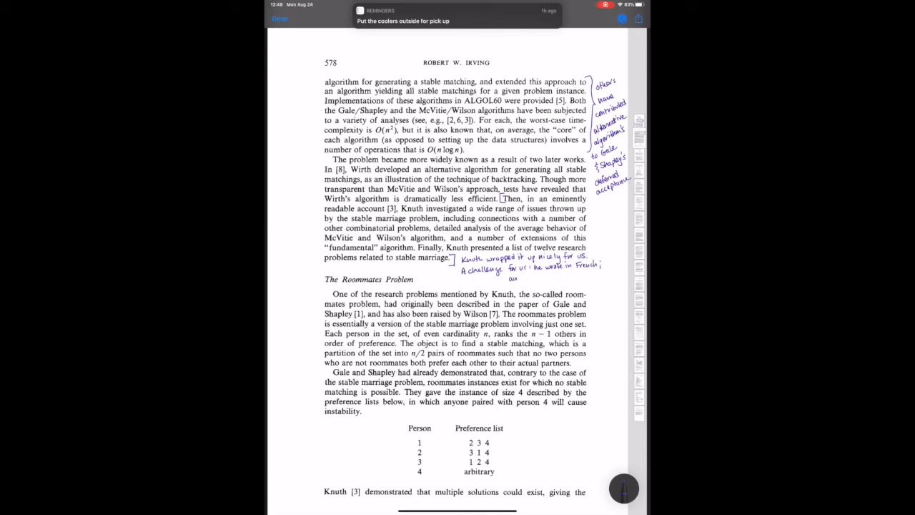
{"action": "type", "text": "English translation"}
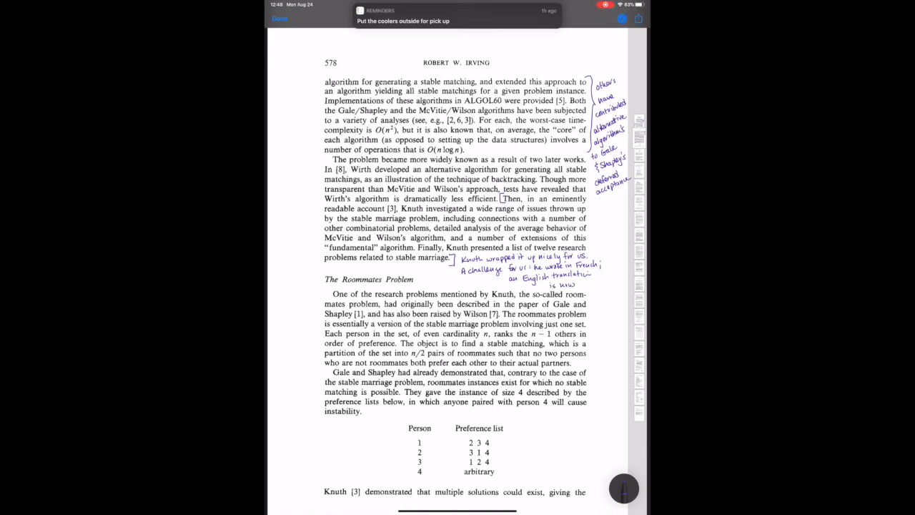
{"action": "type", "text": "available."}
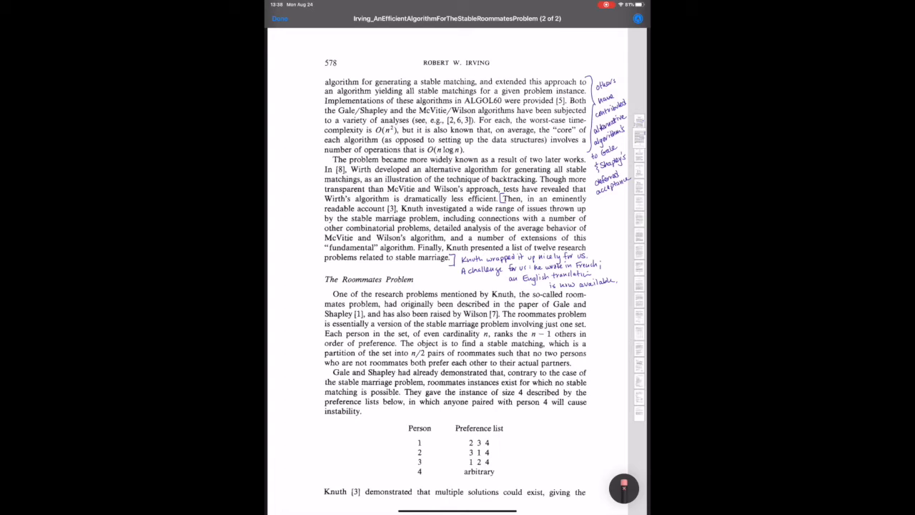
- Bracket The Roommates Problem paragraph and write an 'important b/c' margin note
{"action": "left_click", "coordinate": [624, 487]}
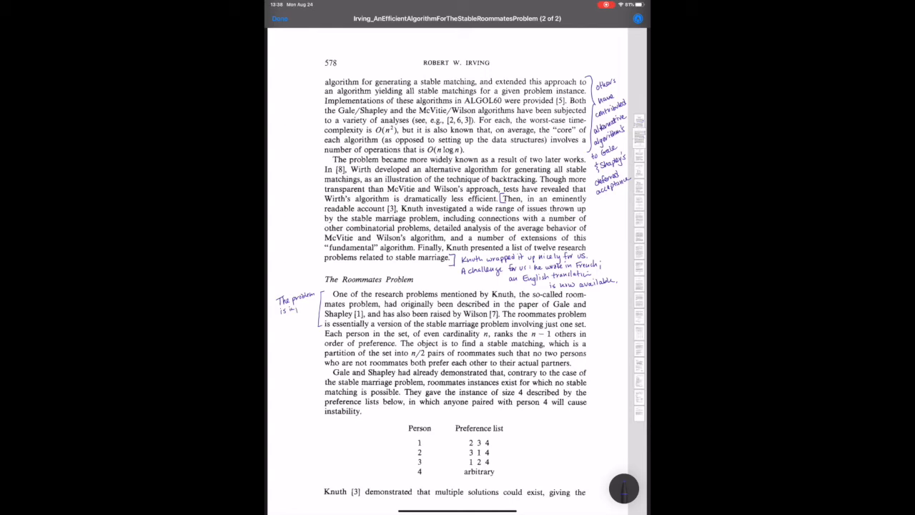
{"action": "type", "text": "important"}
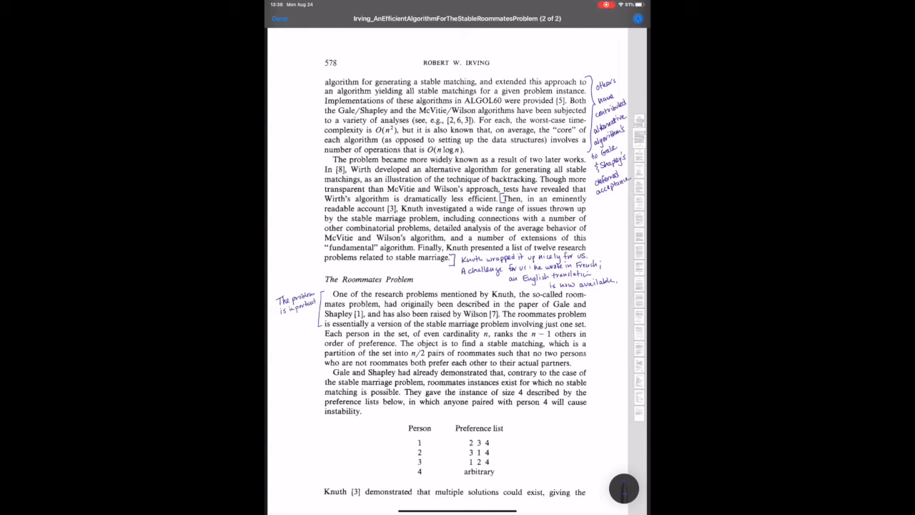
{"action": "type", "text": "b/c"}
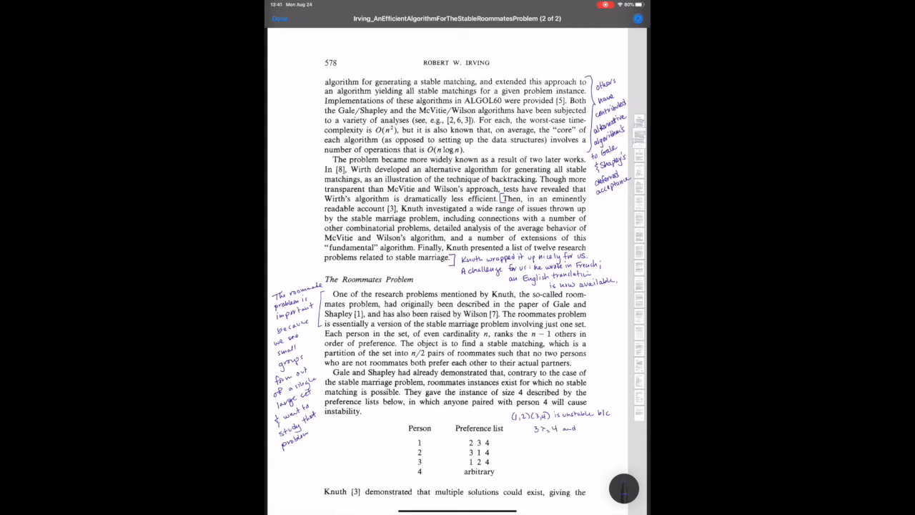
- Annotate pairings (1,2)(3,4), (1,3)(2,4), (1,4)(2,3) with preferences like 2≻1 and their blocking pairs
{"action": "type", "text": "2≻1"}
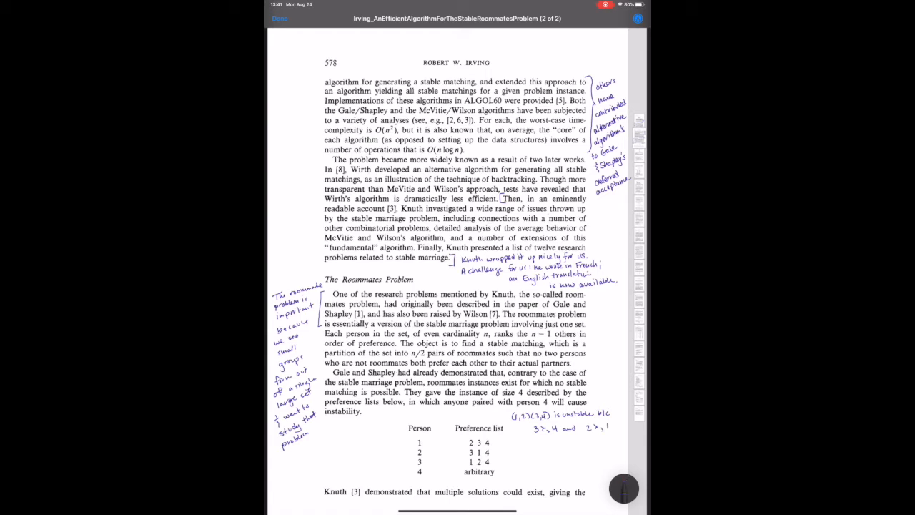
{"action": "type", "text": "so blocked by (2,3"}
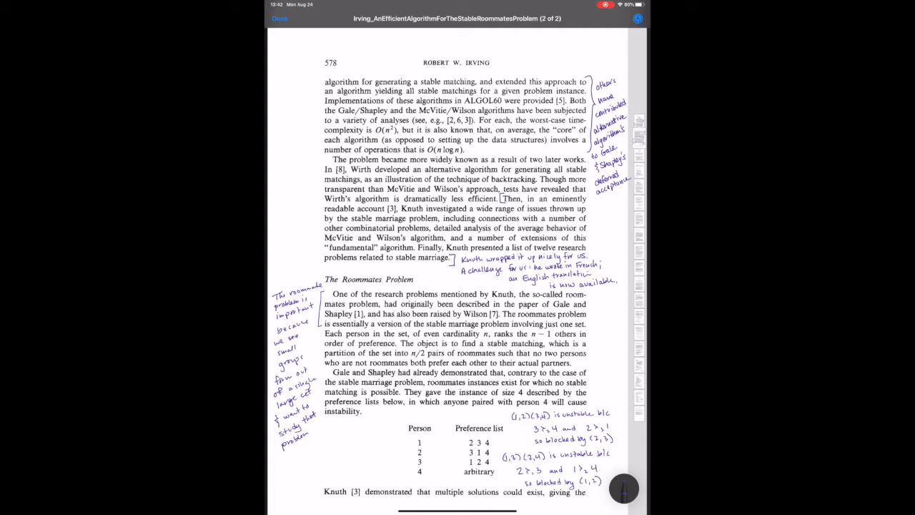
{"action": "type", "text": "(1,4)(2,3) is unstable"}
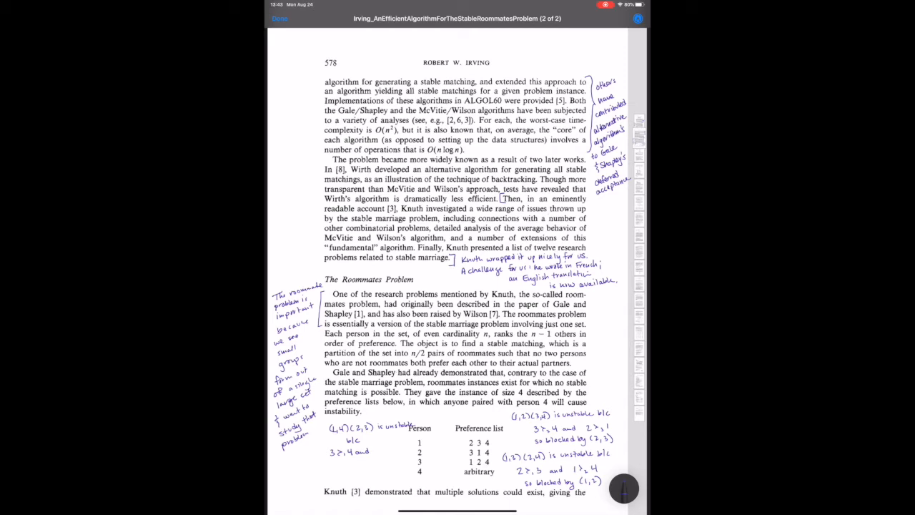
{"action": "type", "text": "1≥"}
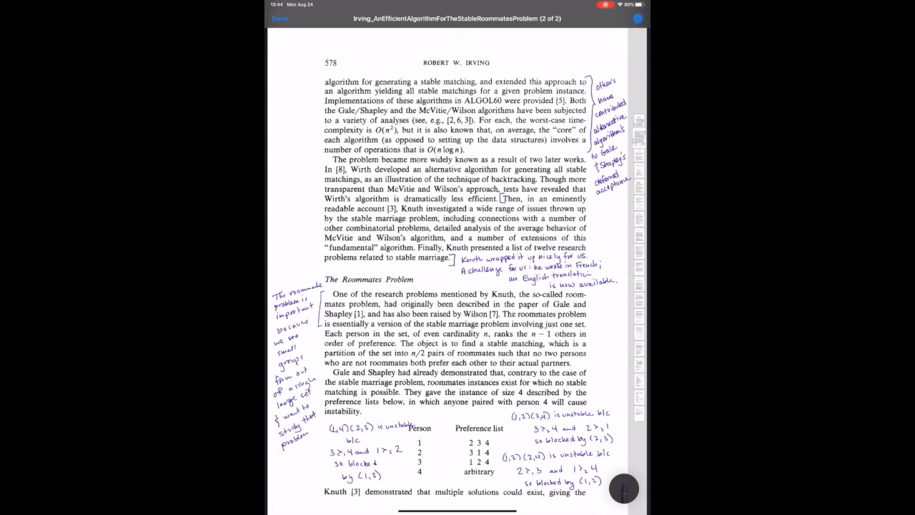
- Scroll to page 579, add stability notes beside the size-8 table, and start the Knuth note
{"action": "scroll", "scroll_direction": "down", "scroll_amount": 3}
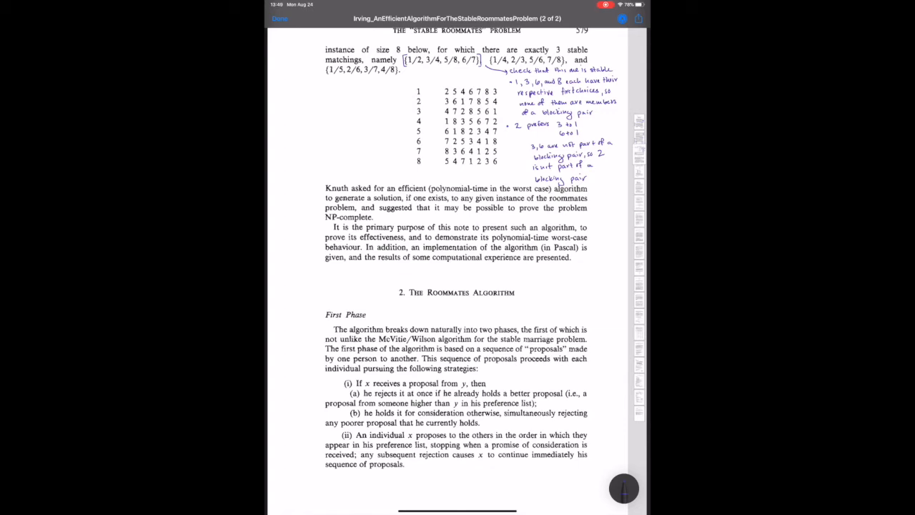
{"action": "left_click_drag", "start_coordinate": [500, 175], "coordinate": [362, 100]}
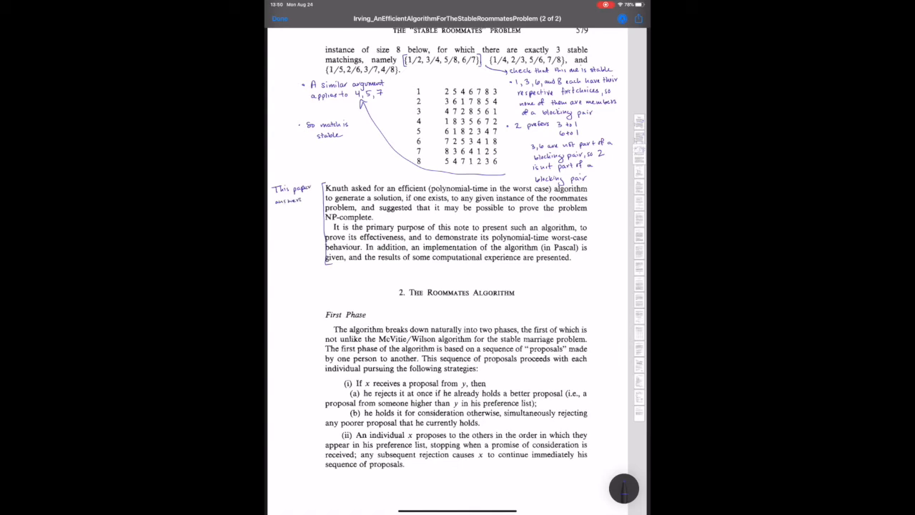
{"action": "type", "text": "one of"}
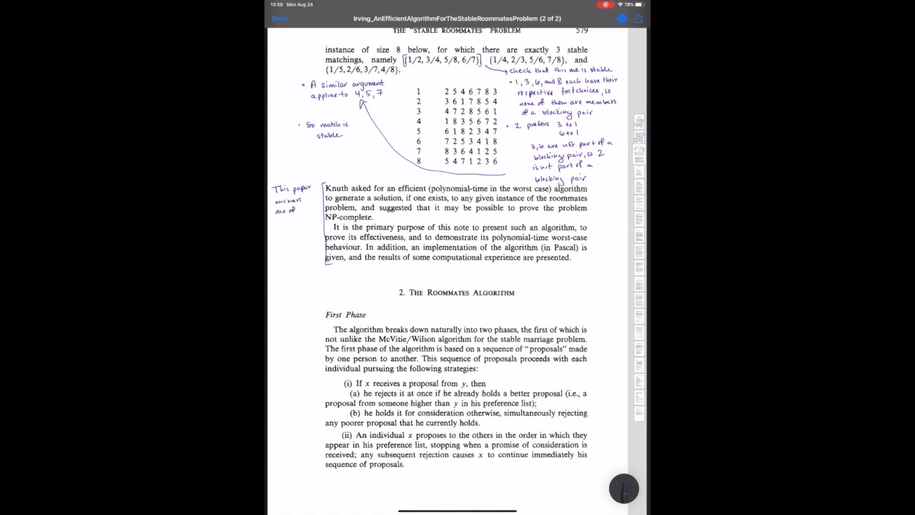
- Write that this paper answers one of Knuth's questions: finding stable roommate assignments fast
{"action": "type", "text": "Knuth's"}
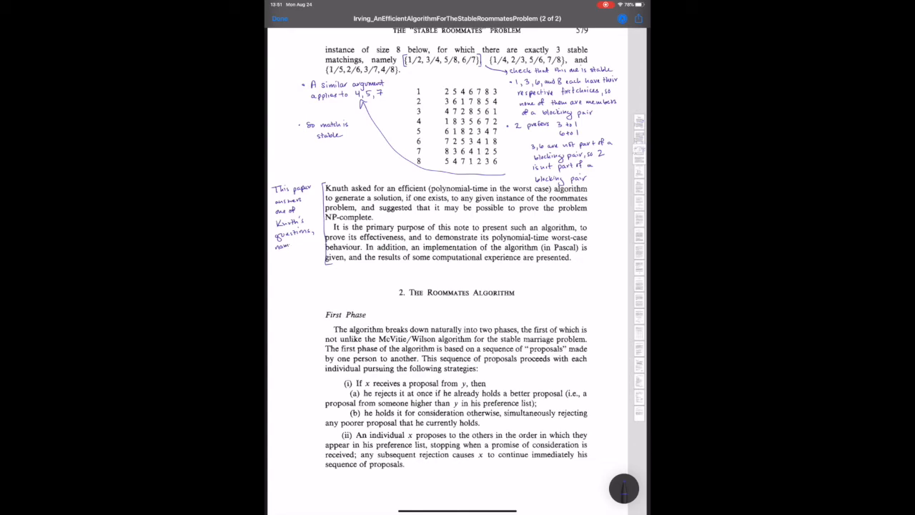
{"action": "type", "text": "namely that if a stable roommate"}
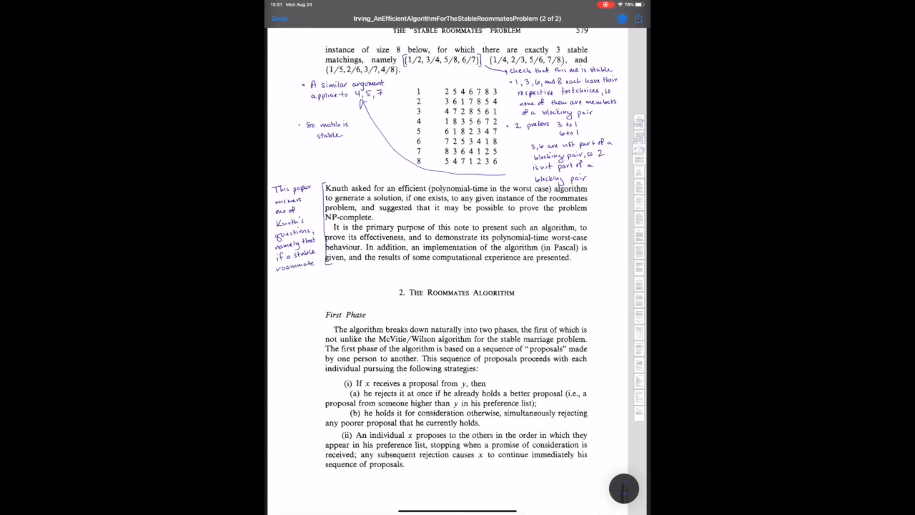
{"action": "type", "text": "assignment"}
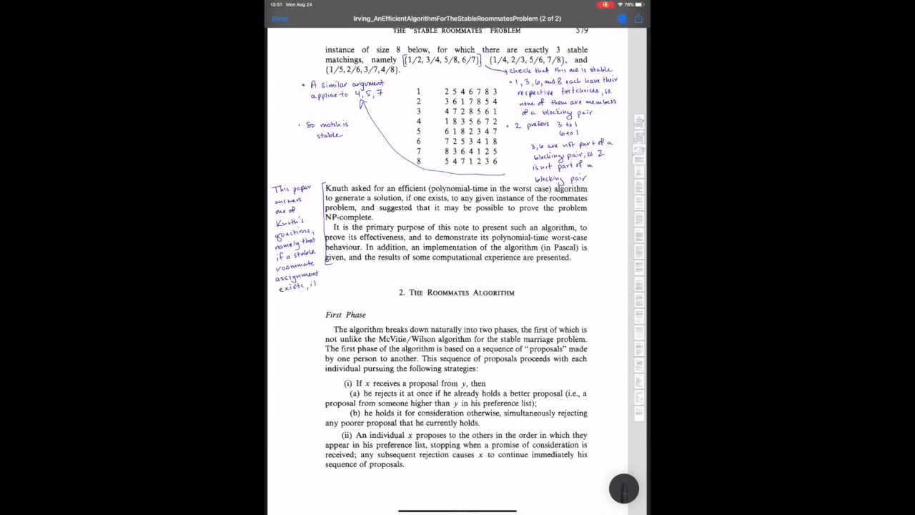
{"action": "type", "text": "it can be"}
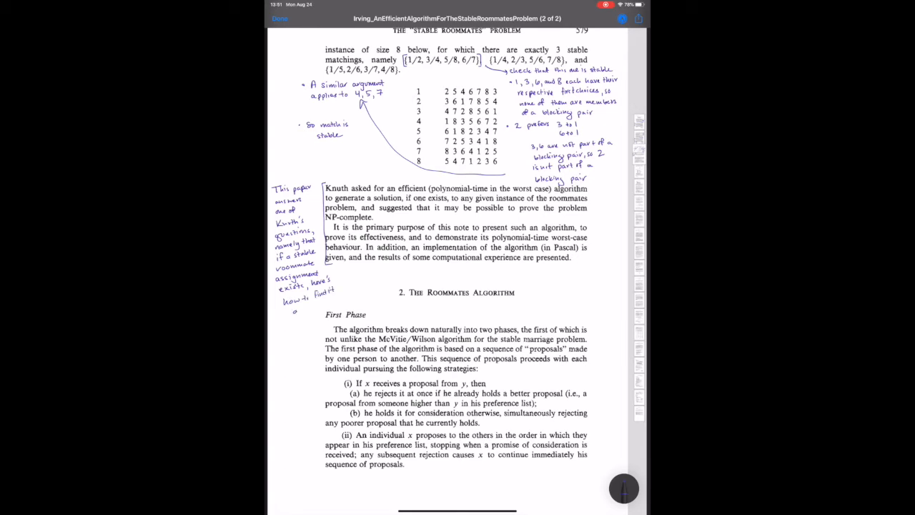
{"action": "type", "text": "and for"}
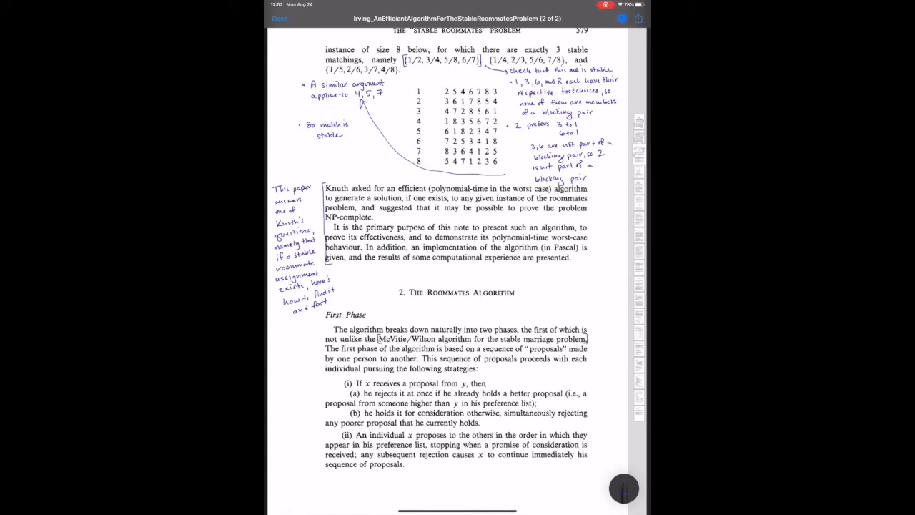
- Draw a line from the McVitie/Wilson bracket to a 'come back to it if necessary' note
{"action": "left_click_drag", "start_coordinate": [565, 286], "coordinate": [594, 332]}
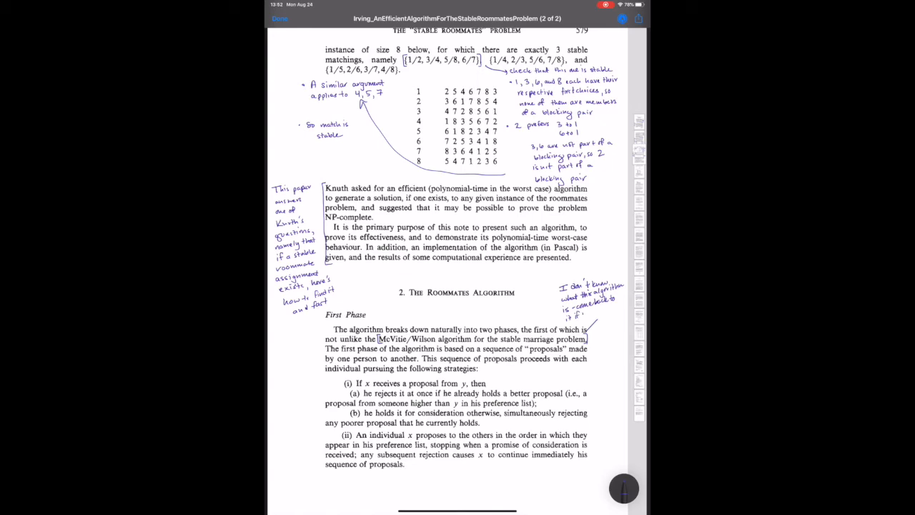
{"action": "left_click_drag", "start_coordinate": [580, 311], "coordinate": [619, 308]}
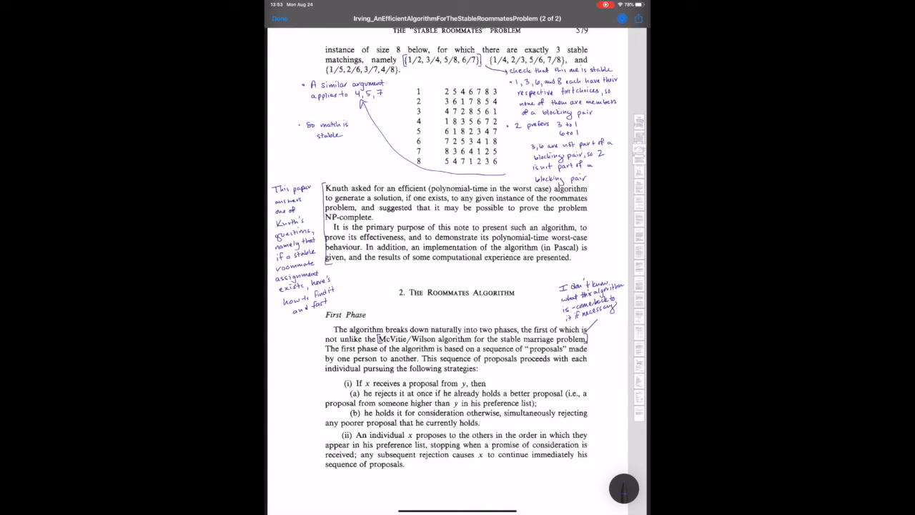
{"action": "scroll", "scroll_direction": "down", "scroll_amount": 3}
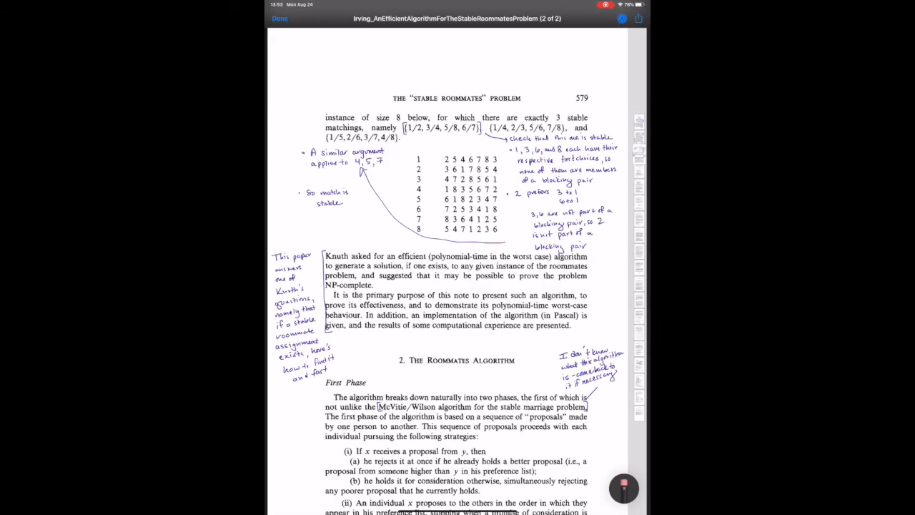
- Scroll to page 580 and draw an arrow at '1 proposes to 6' with its explanation
{"action": "scroll", "scroll_direction": "down", "scroll_amount": 3}
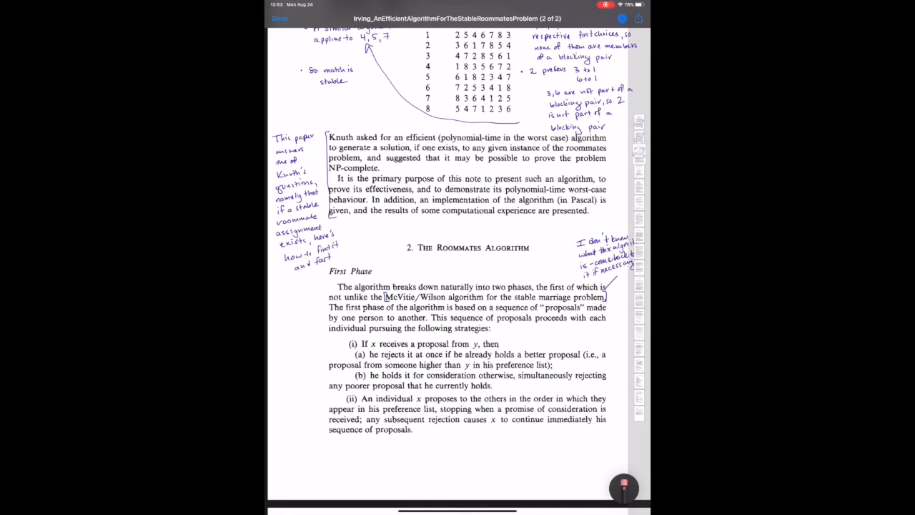
{"action": "scroll", "scroll_direction": "down", "scroll_amount": 3}
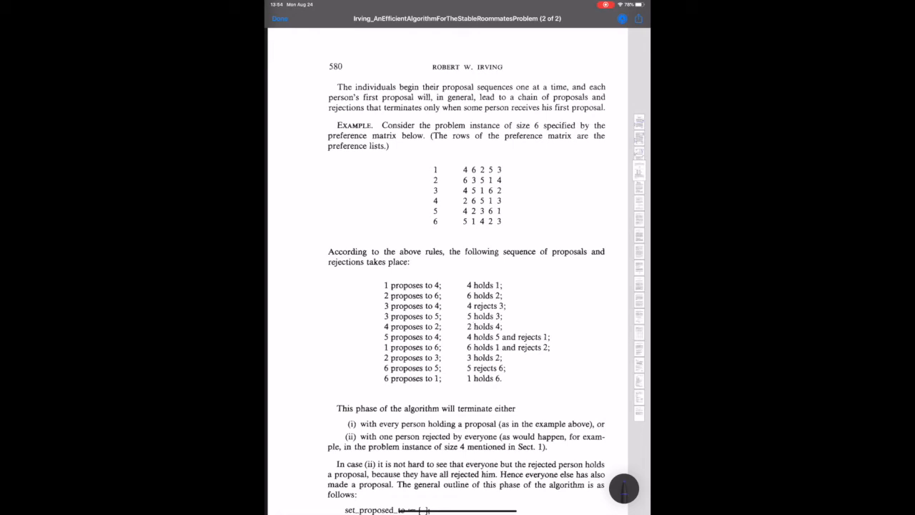
{"action": "left_click_drag", "start_coordinate": [356, 348], "coordinate": [382, 347]}
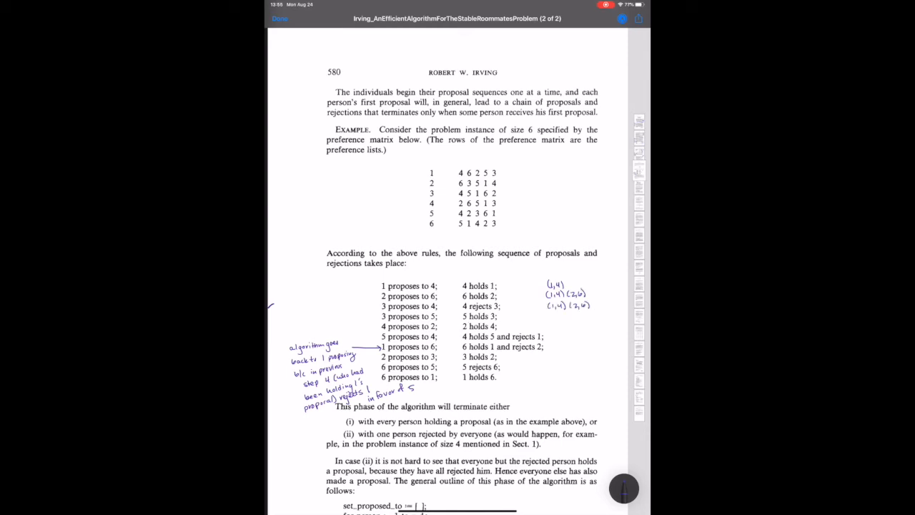
- Strike through the held-pair lists and note that holds are temporary, not marriages
{"action": "left_click_drag", "start_coordinate": [548, 316], "coordinate": [597, 315]}
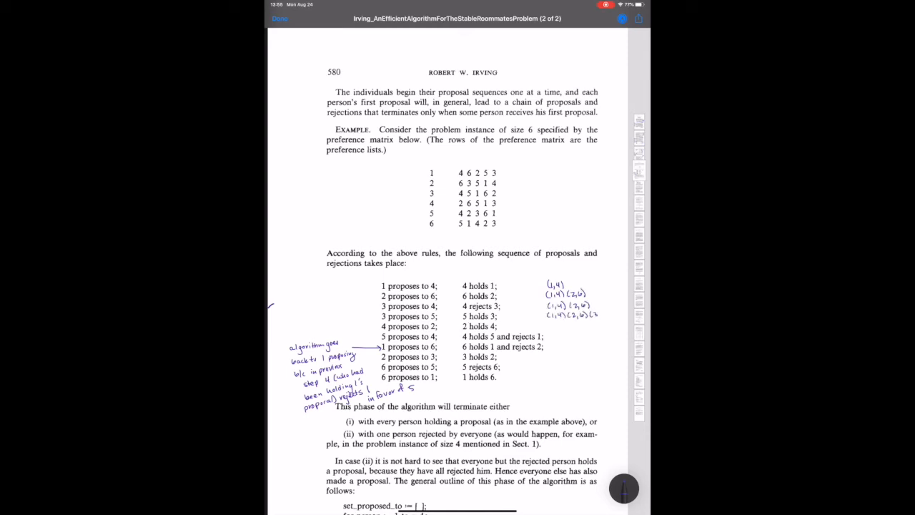
{"action": "left_click_drag", "start_coordinate": [565, 315], "coordinate": [608, 315]}
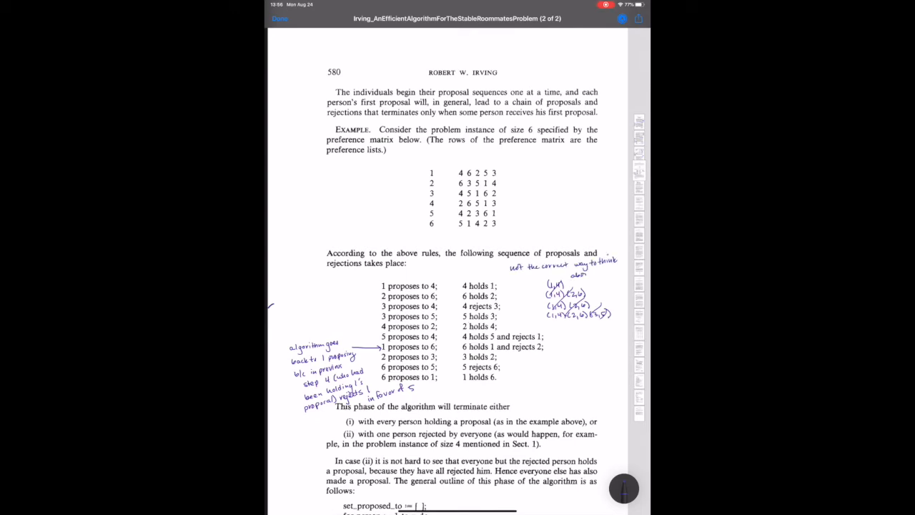
{"action": "type", "text": "don't have"}
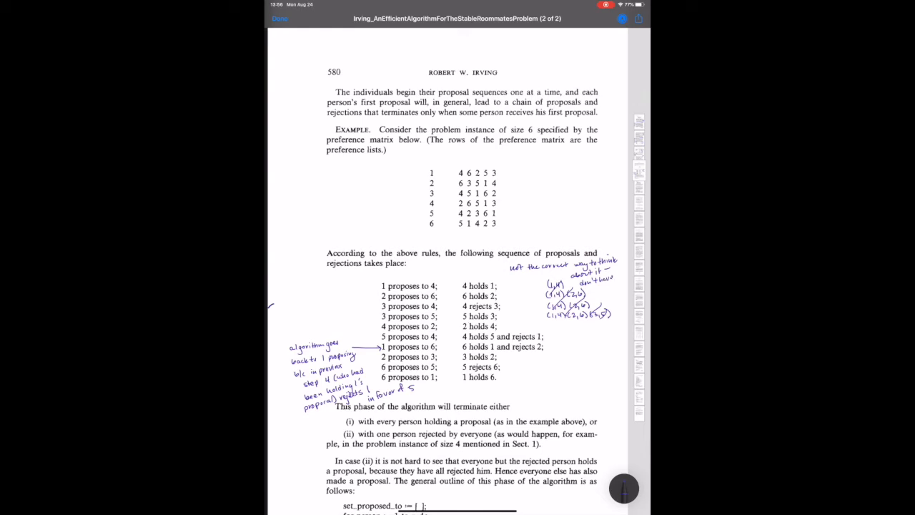
{"action": "type", "text": "temporary"}
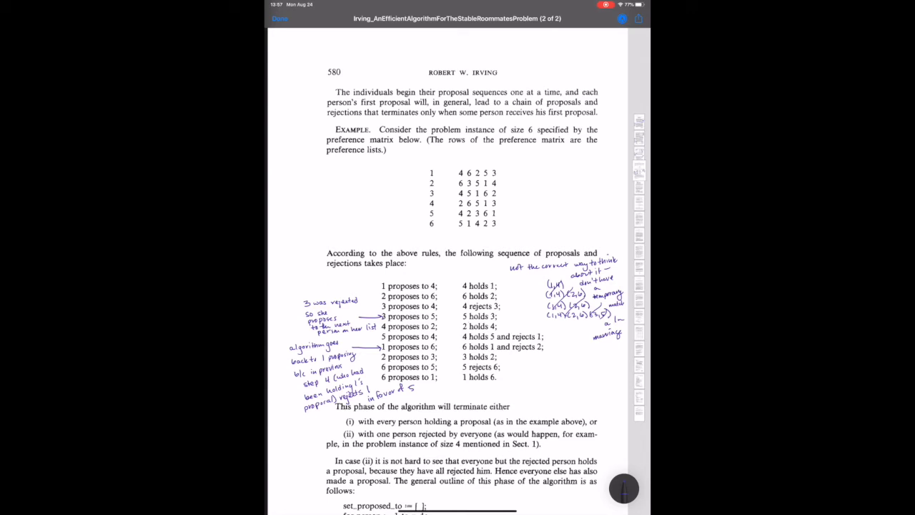
- Draw a 1–6 table over page 580's holds column, showing who each person holds per step
{"action": "left_click", "coordinate": [623, 488]}
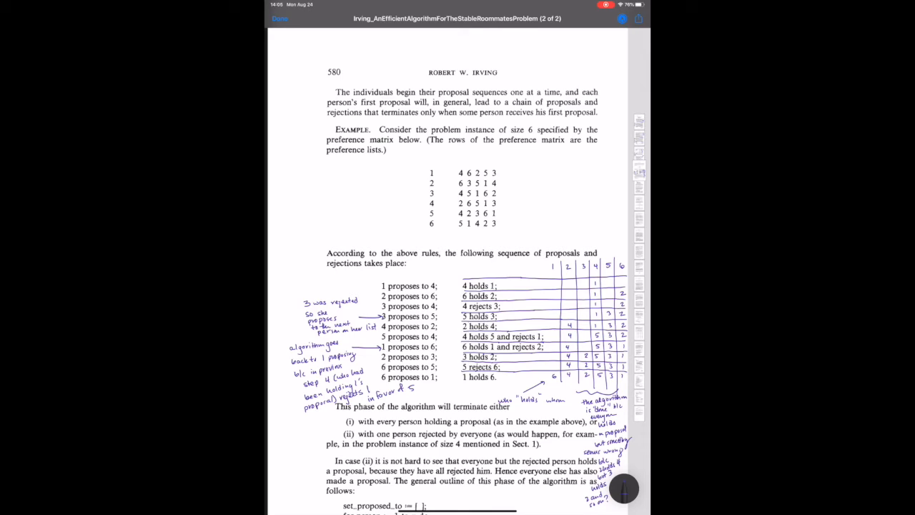
- Underline the termination sentence and connect it to a note: 'first of at least 2' phases
{"action": "left_click_drag", "start_coordinate": [339, 412], "coordinate": [572, 505]}
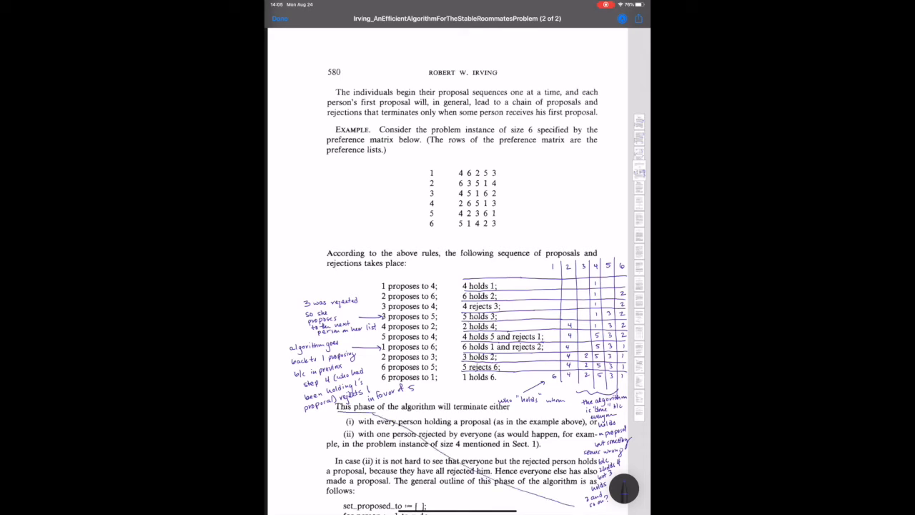
{"action": "left_click_drag", "start_coordinate": [375, 411], "coordinate": [505, 410]}
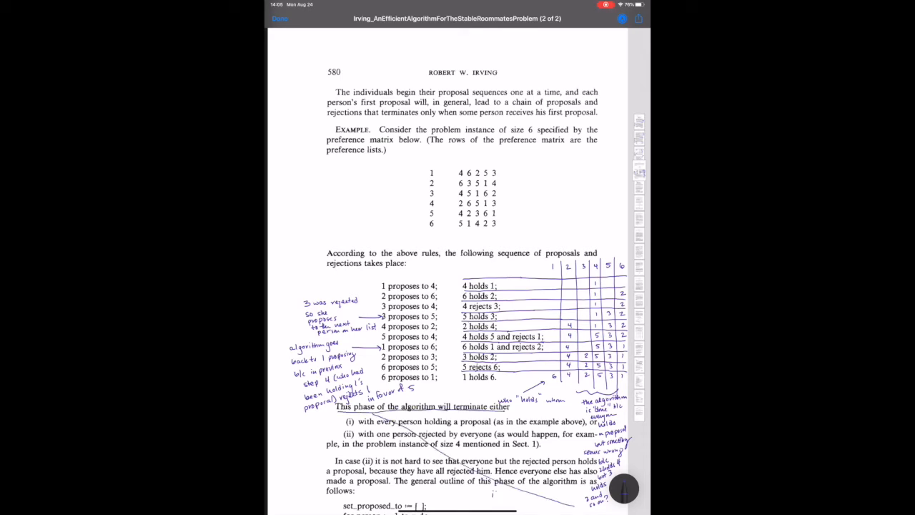
{"action": "left_click_drag", "start_coordinate": [494, 497], "coordinate": [543, 497]}
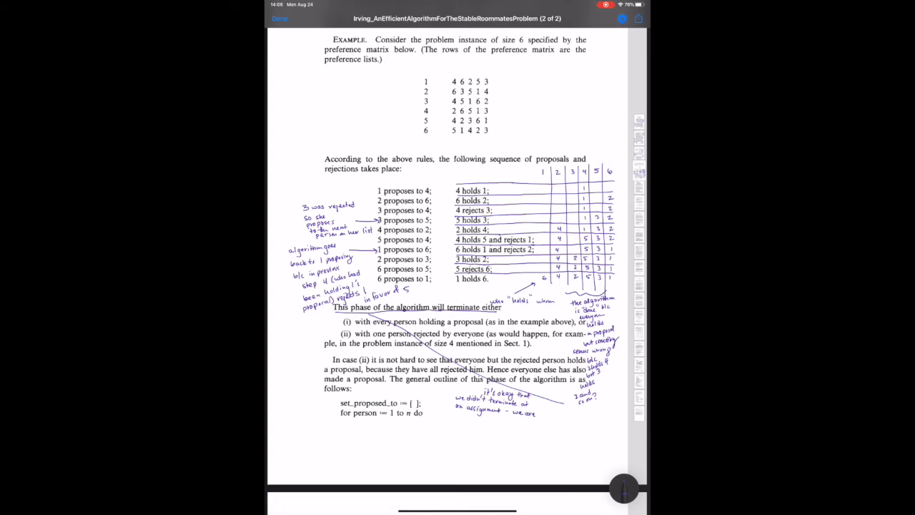
{"action": "type", "text": "in the fi"}
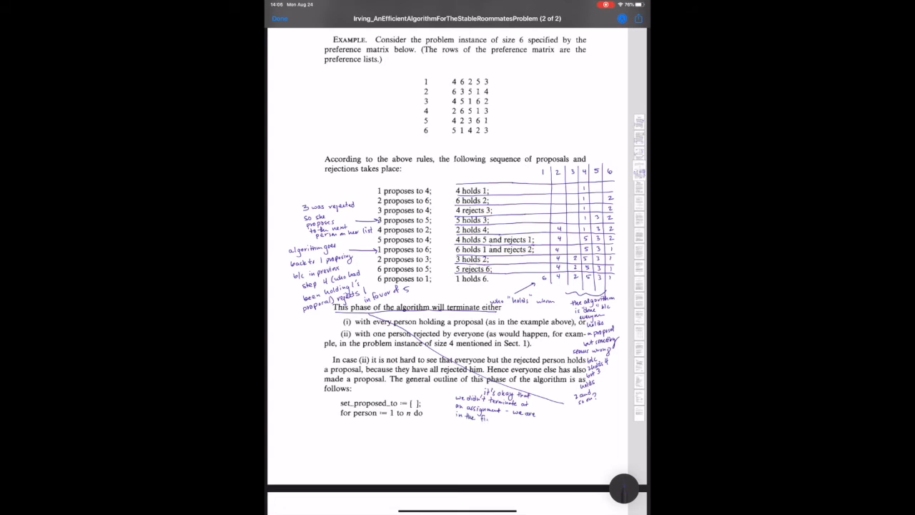
{"action": "type", "text": "first of at least 2"}
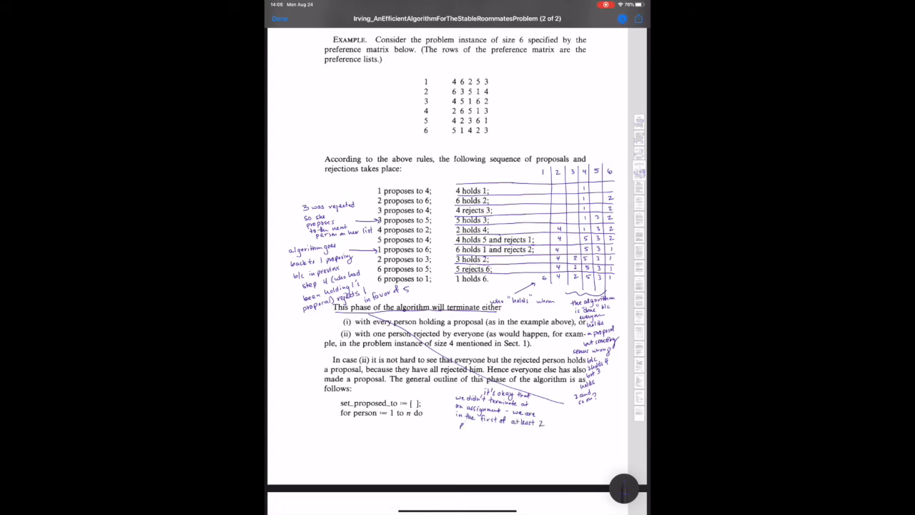
{"action": "scroll", "scroll_direction": "down", "scroll_amount": 3}
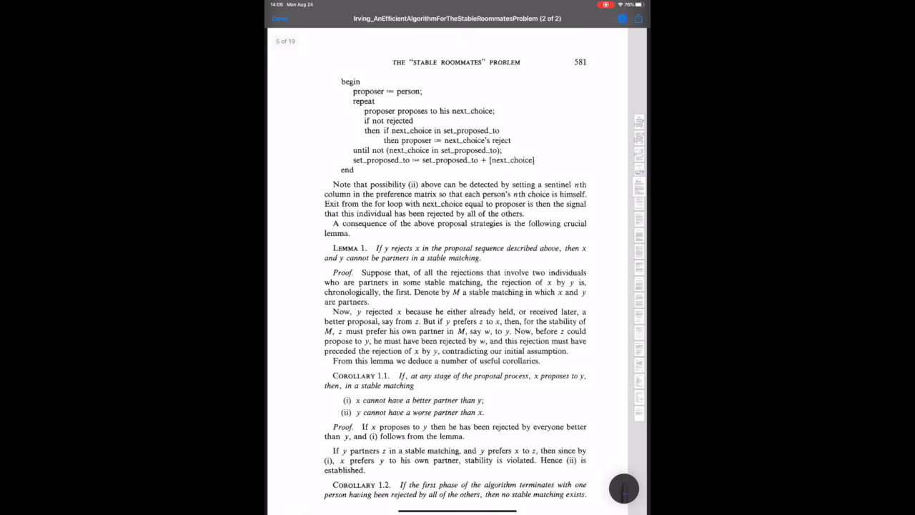
{"action": "scroll", "scroll_direction": "down", "scroll_amount": 3}
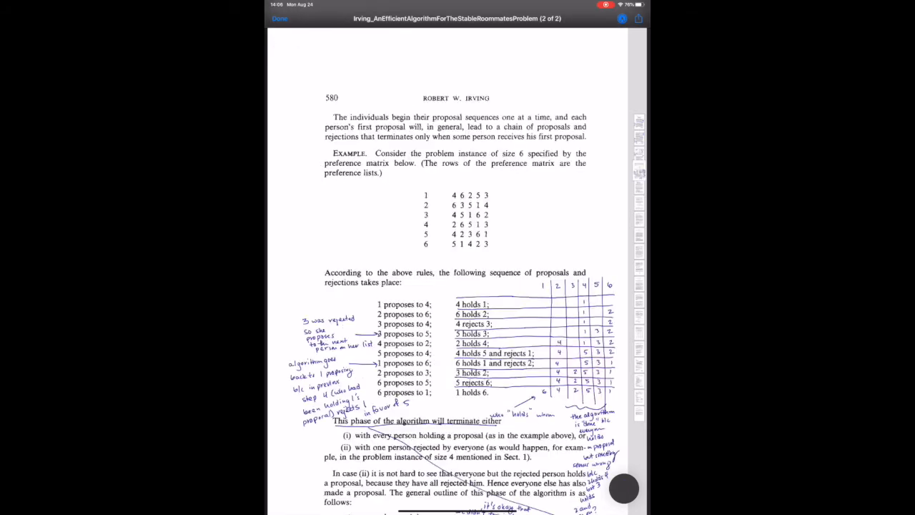
{"action": "scroll", "scroll_direction": "down", "scroll_amount": 3}
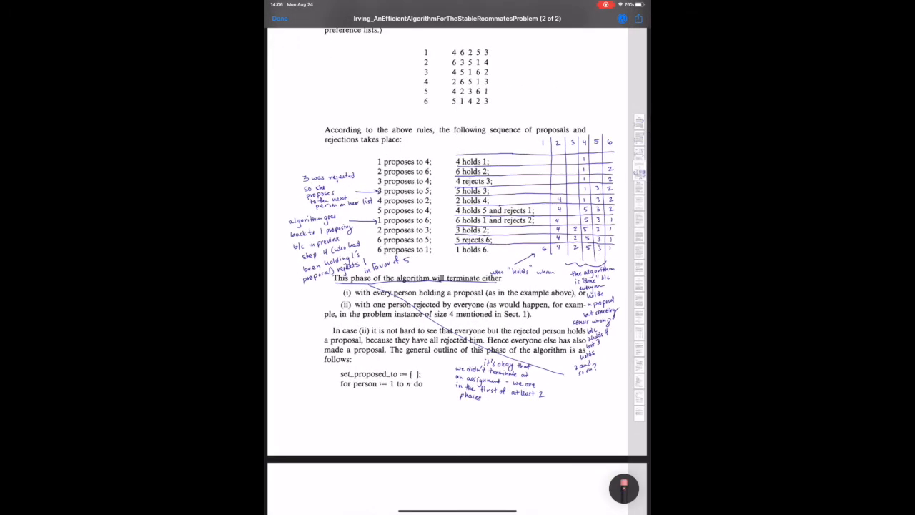
- On page 581, label the pseudocode as this phase and explain Lemma 1: 3,4 can't pair
{"action": "scroll", "scroll_direction": "down", "scroll_amount": 3}
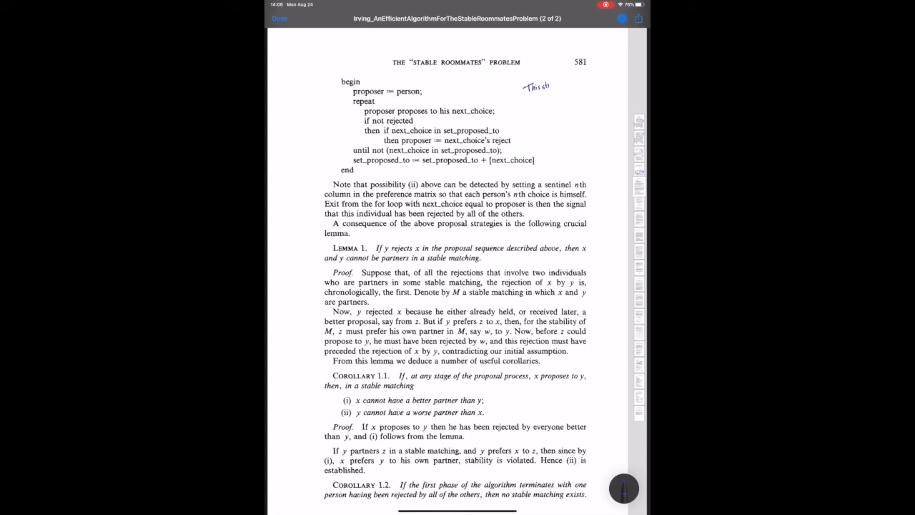
{"action": "left_click_drag", "start_coordinate": [540, 86], "coordinate": [554, 100]}
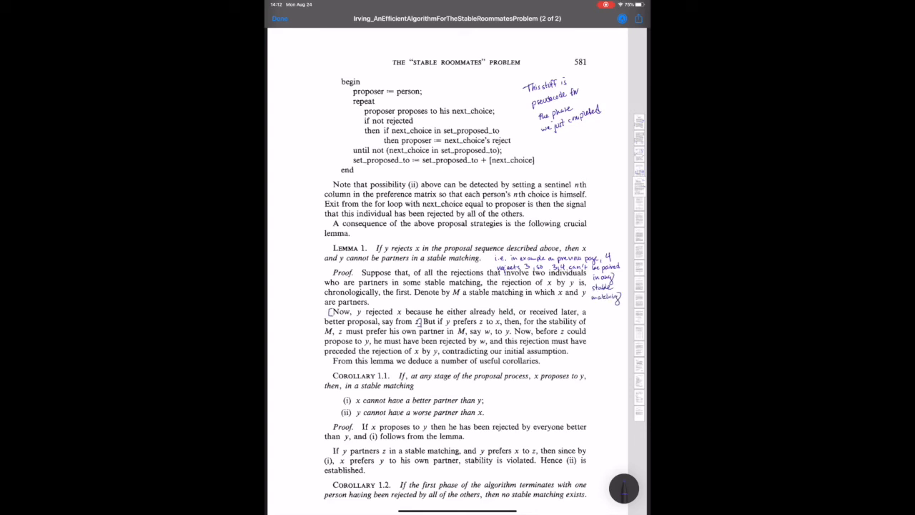
- Box the reduced lists' first column on page 582 and start 'These 1st choices in the…'
{"action": "left_click_drag", "start_coordinate": [411, 304], "coordinate": [522, 304]}
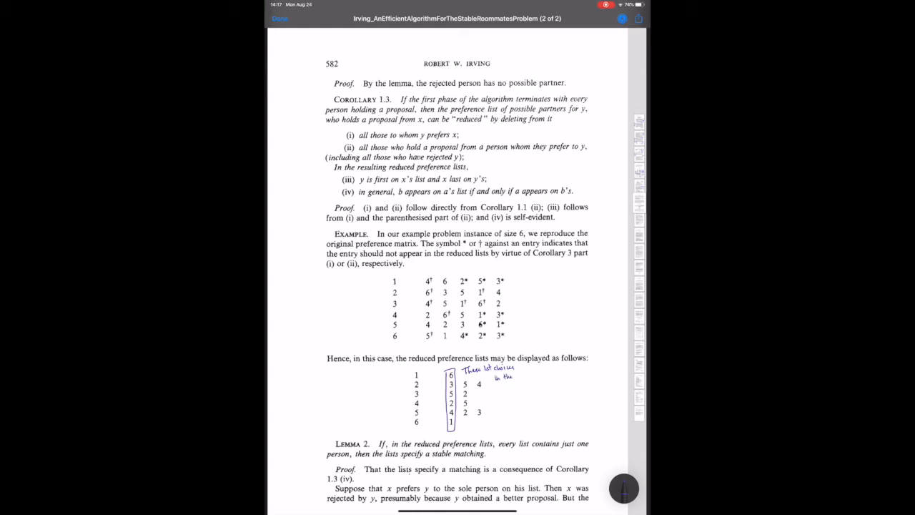
- Finish the note that reduced-list first choices match p. 580's who-holds-whom table; label x and y
{"action": "type", "text": "reduced pref"}
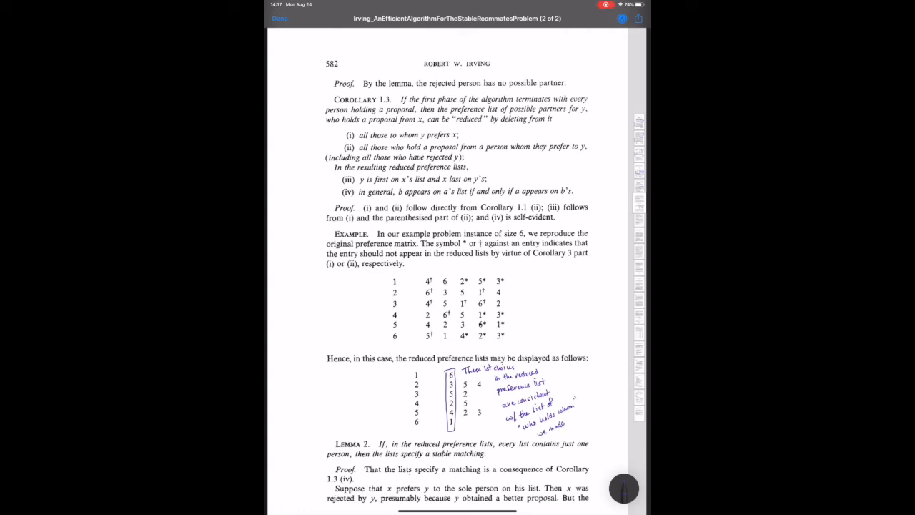
{"action": "scroll", "scroll_direction": "down", "scroll_amount": 3}
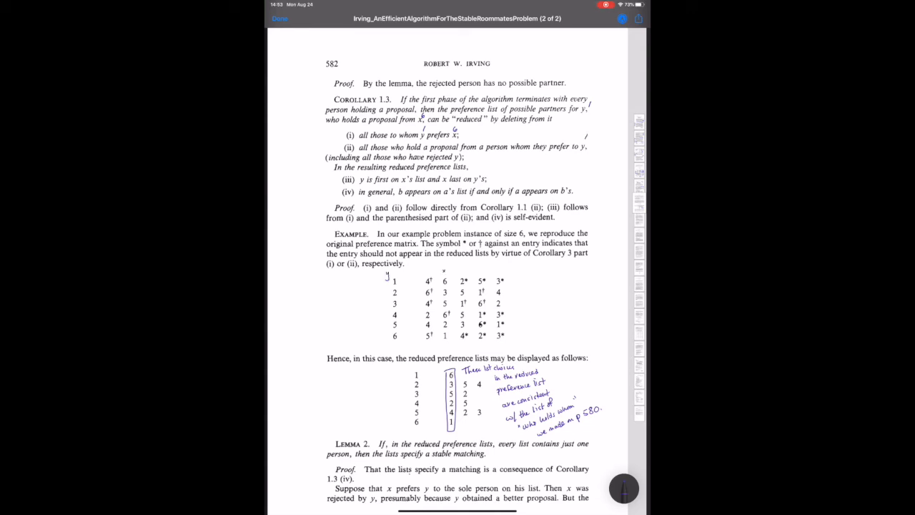
- Mark 2, 5 and 3 for deletion from person 1's list under rule (i)
{"action": "left_click_drag", "start_coordinate": [454, 273], "coordinate": [510, 287]}
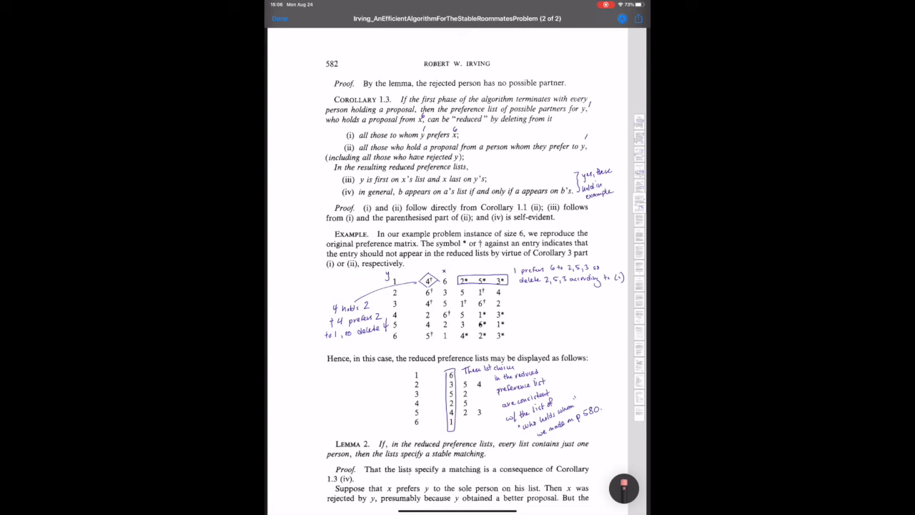
- Brace Lemma 2 and write 'Case in which algorithm terminated at end of preference reduction'
{"action": "left_click_drag", "start_coordinate": [319, 440], "coordinate": [320, 457]}
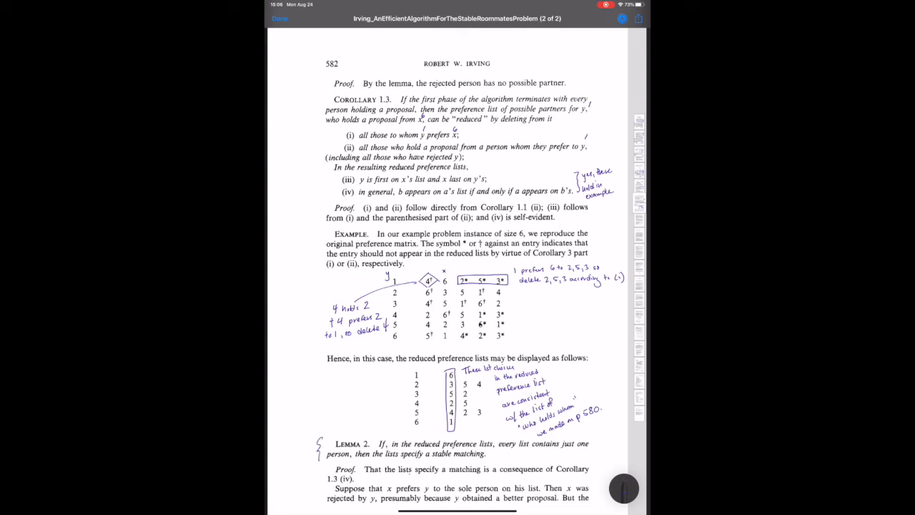
{"action": "left_click_drag", "start_coordinate": [286, 440], "coordinate": [297, 442]}
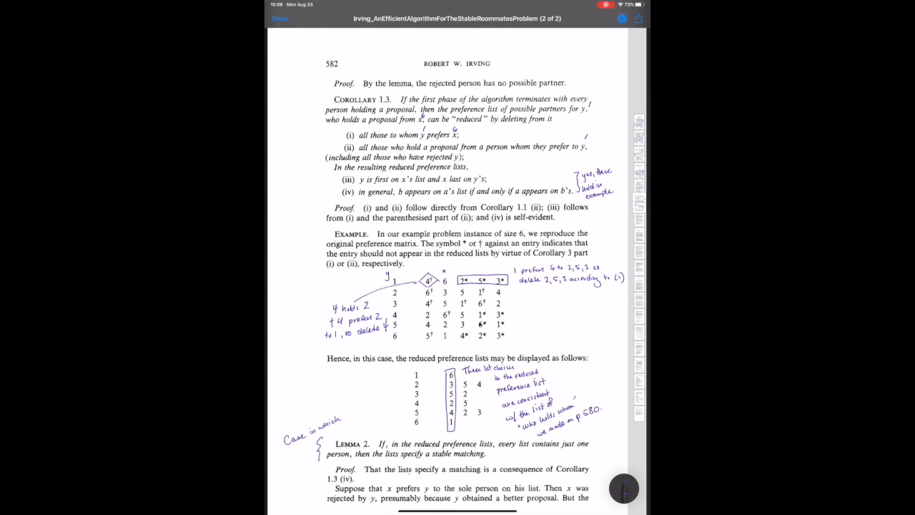
{"action": "type", "text": "alg"}
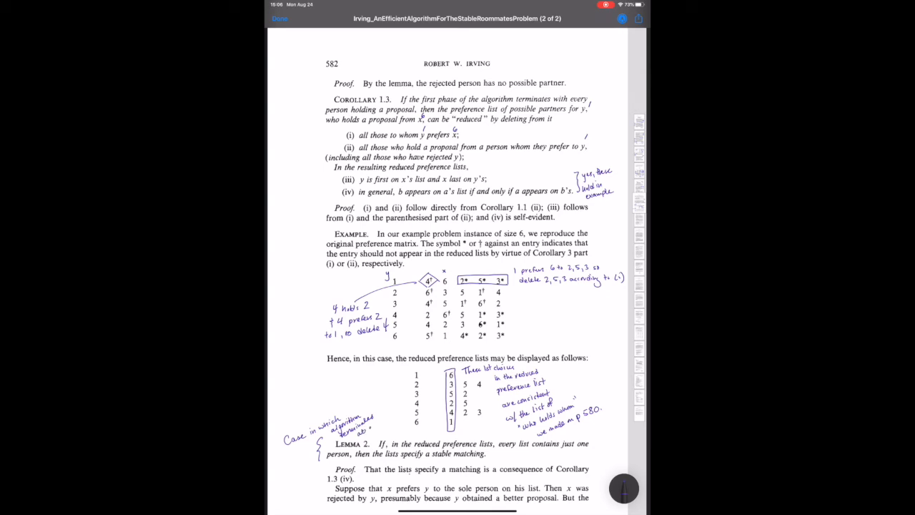
{"action": "left_click", "coordinate": [377, 419]}
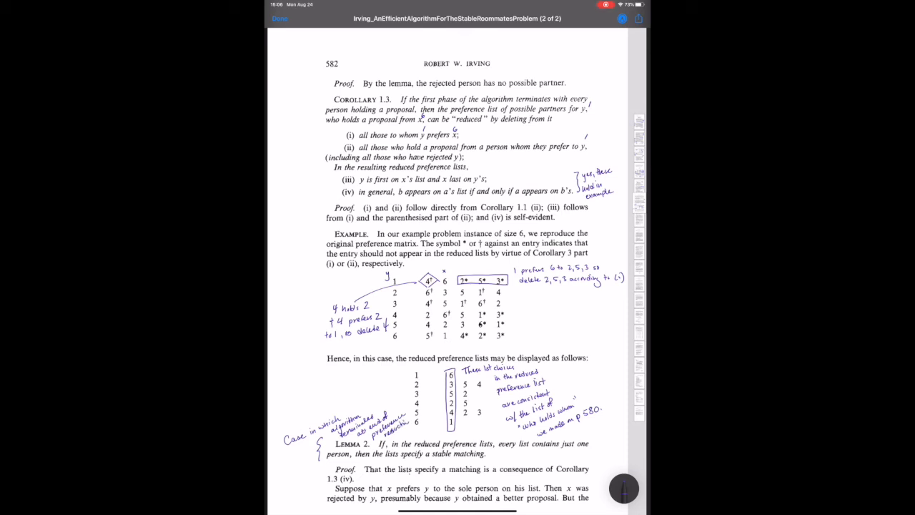
- Scroll past pages 583–585 to page 586's phase 2 summary
{"action": "scroll", "scroll_direction": "down", "scroll_amount": 3}
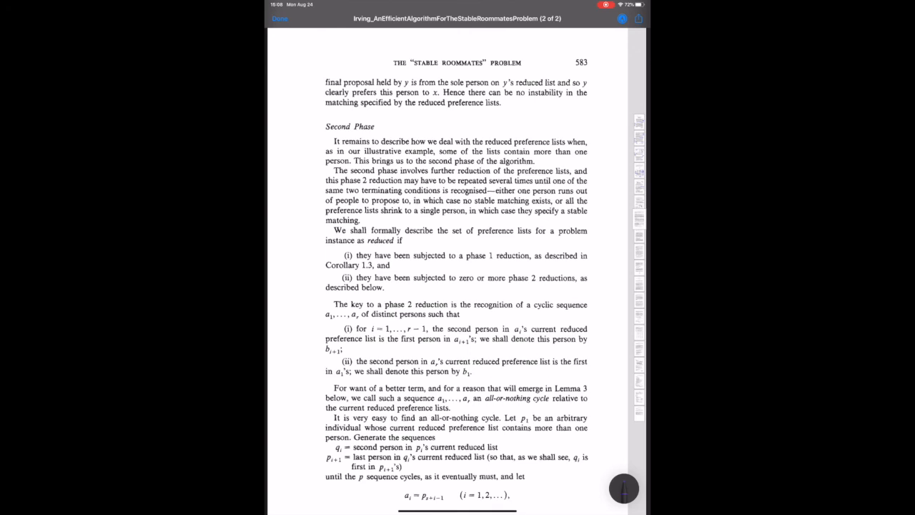
{"action": "scroll", "scroll_direction": "down", "scroll_amount": 3}
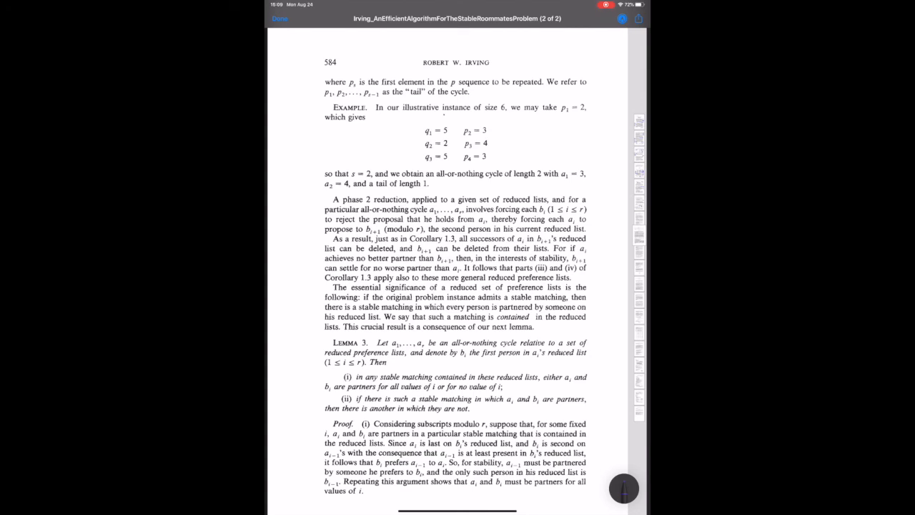
{"action": "scroll", "scroll_direction": "down", "scroll_amount": 3}
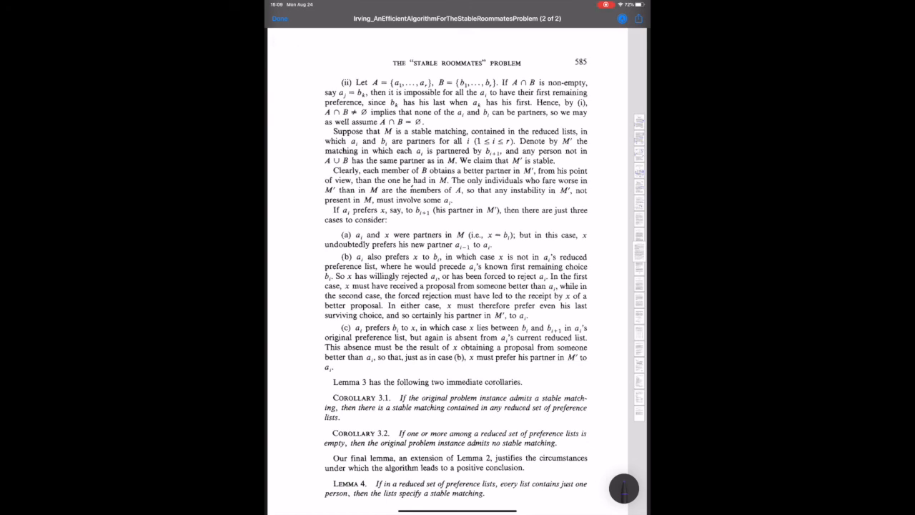
{"action": "scroll", "scroll_direction": "down", "scroll_amount": 3}
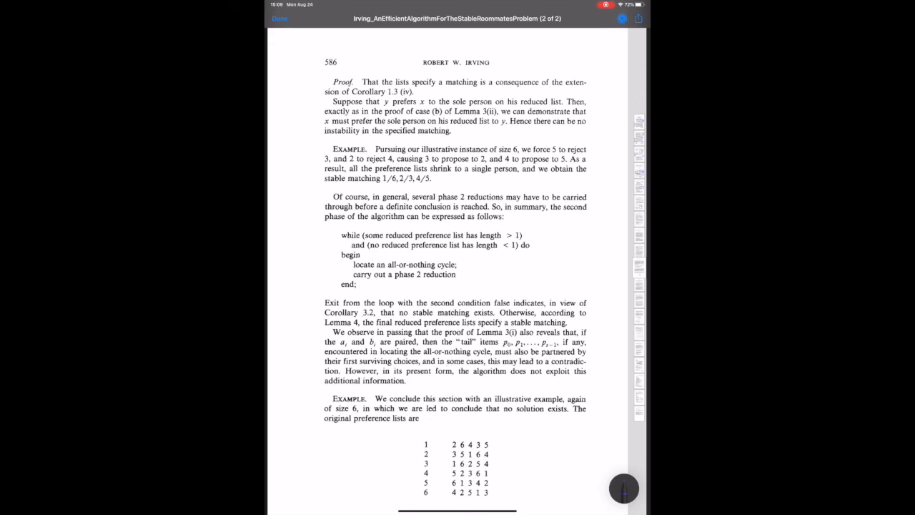
- Bracket page 586's while-loop conditions and mark them with a question mark
{"action": "left_click_drag", "start_coordinate": [529, 232], "coordinate": [532, 247]}
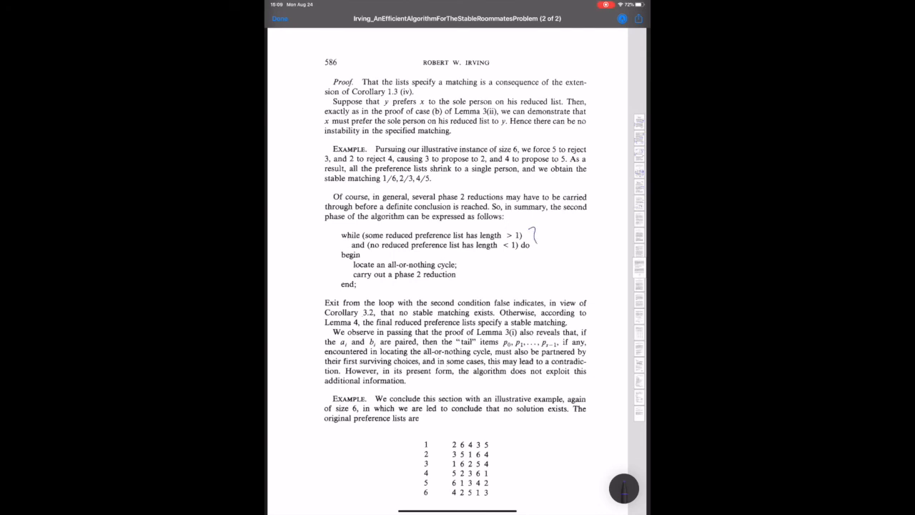
{"action": "left_click_drag", "start_coordinate": [533, 232], "coordinate": [535, 286]}
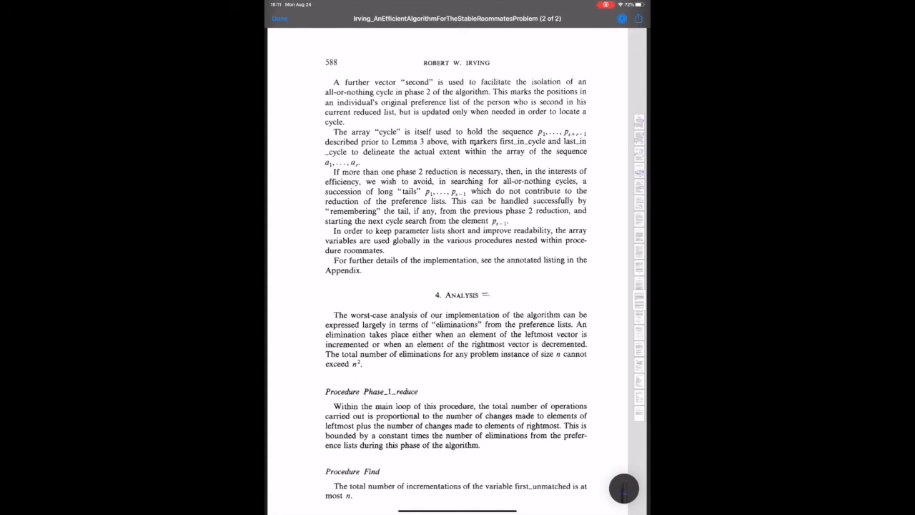
- Box 'Pascal' in page 591's appendix heading and note it's a programming language
{"action": "left_click_drag", "start_coordinate": [493, 295], "coordinate": [544, 292]}
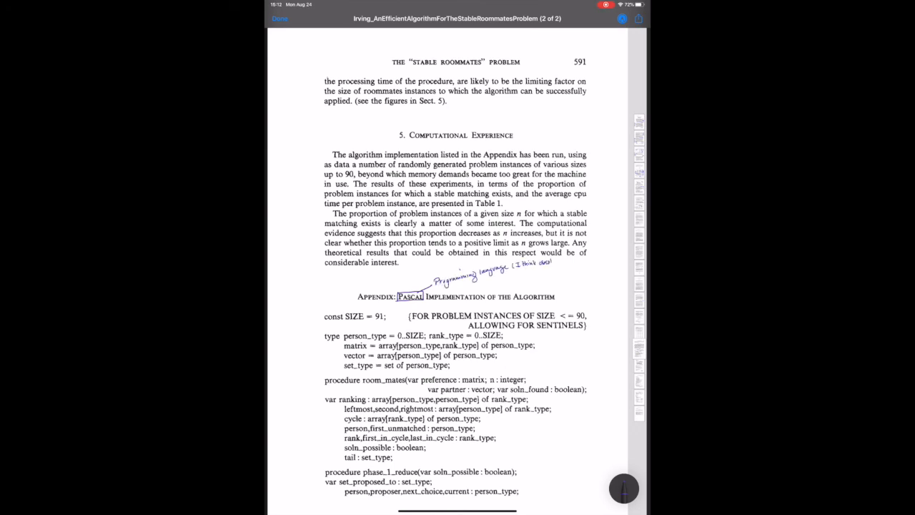
{"action": "scroll", "scroll_direction": "down", "scroll_amount": 3}
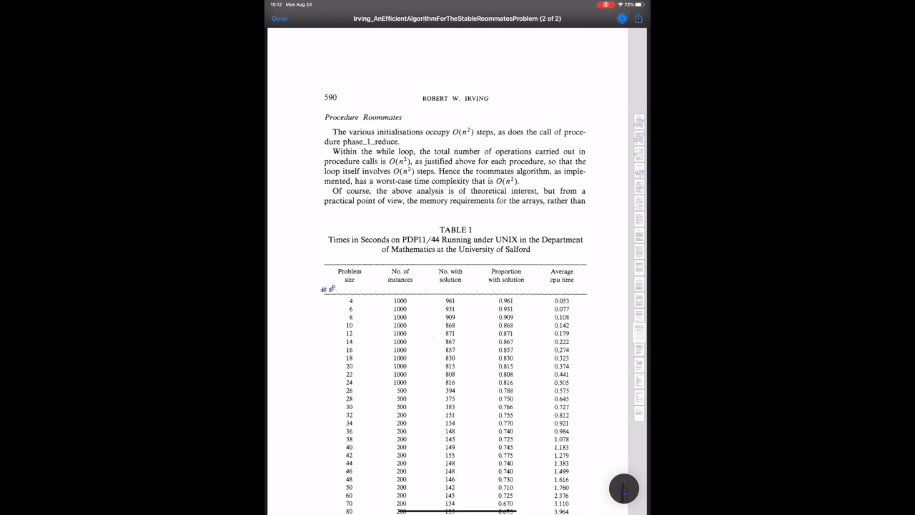
- Write 'agents' after '# of' under Problem size, then underline 'the memory requirements for the arrays'
{"action": "type", "text": "agents"}
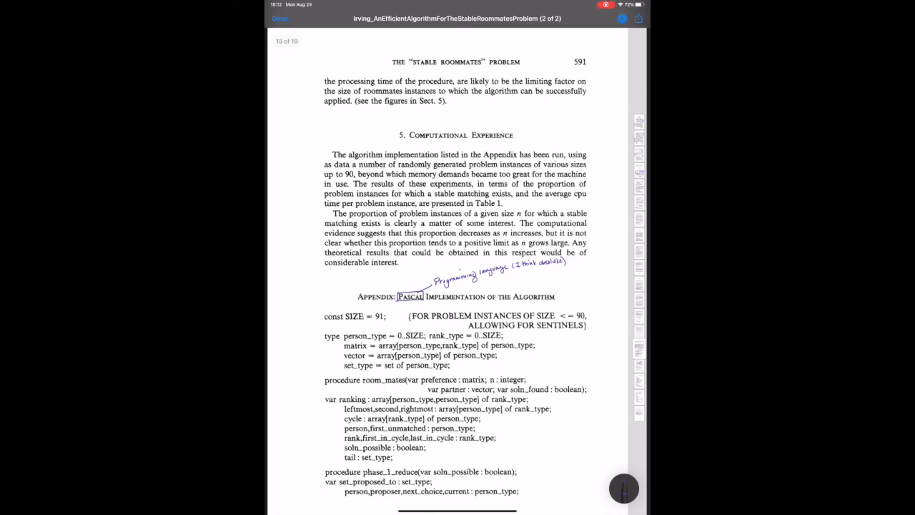
{"action": "scroll", "scroll_direction": "down", "scroll_amount": 3}
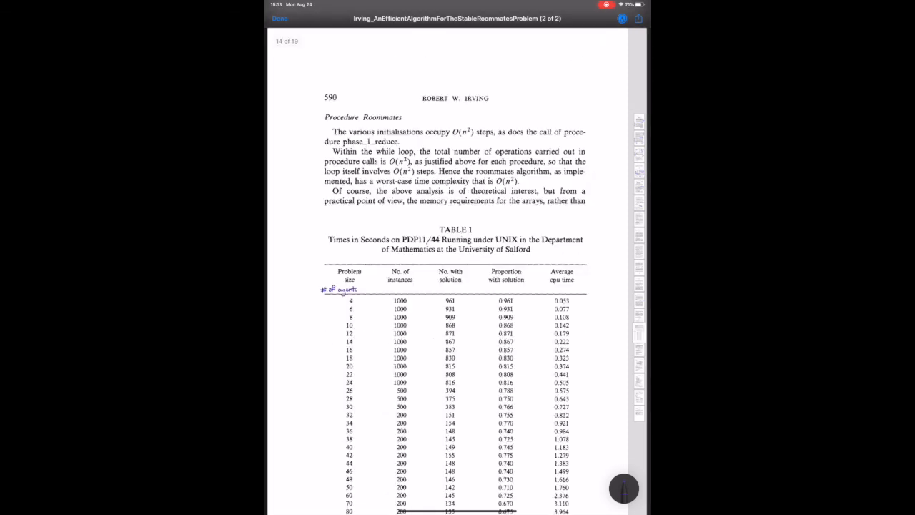
{"action": "left_click_drag", "start_coordinate": [412, 206], "coordinate": [536, 205]}
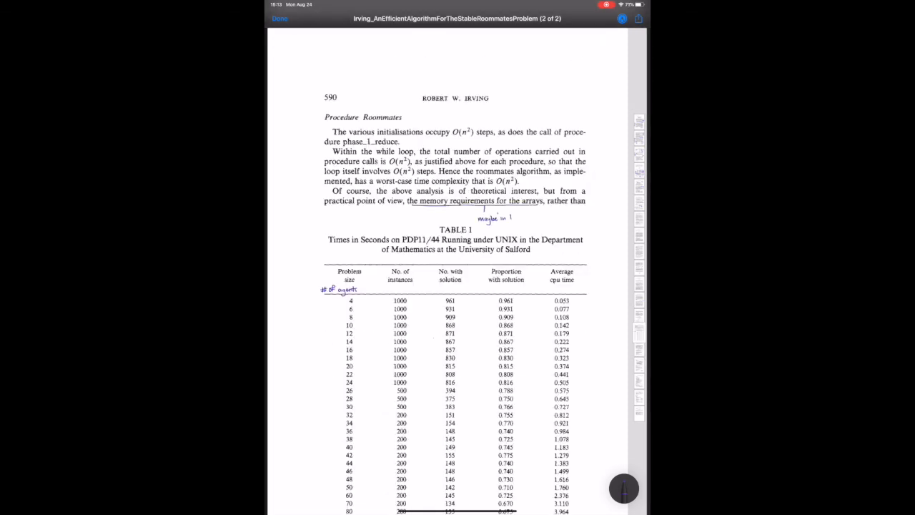